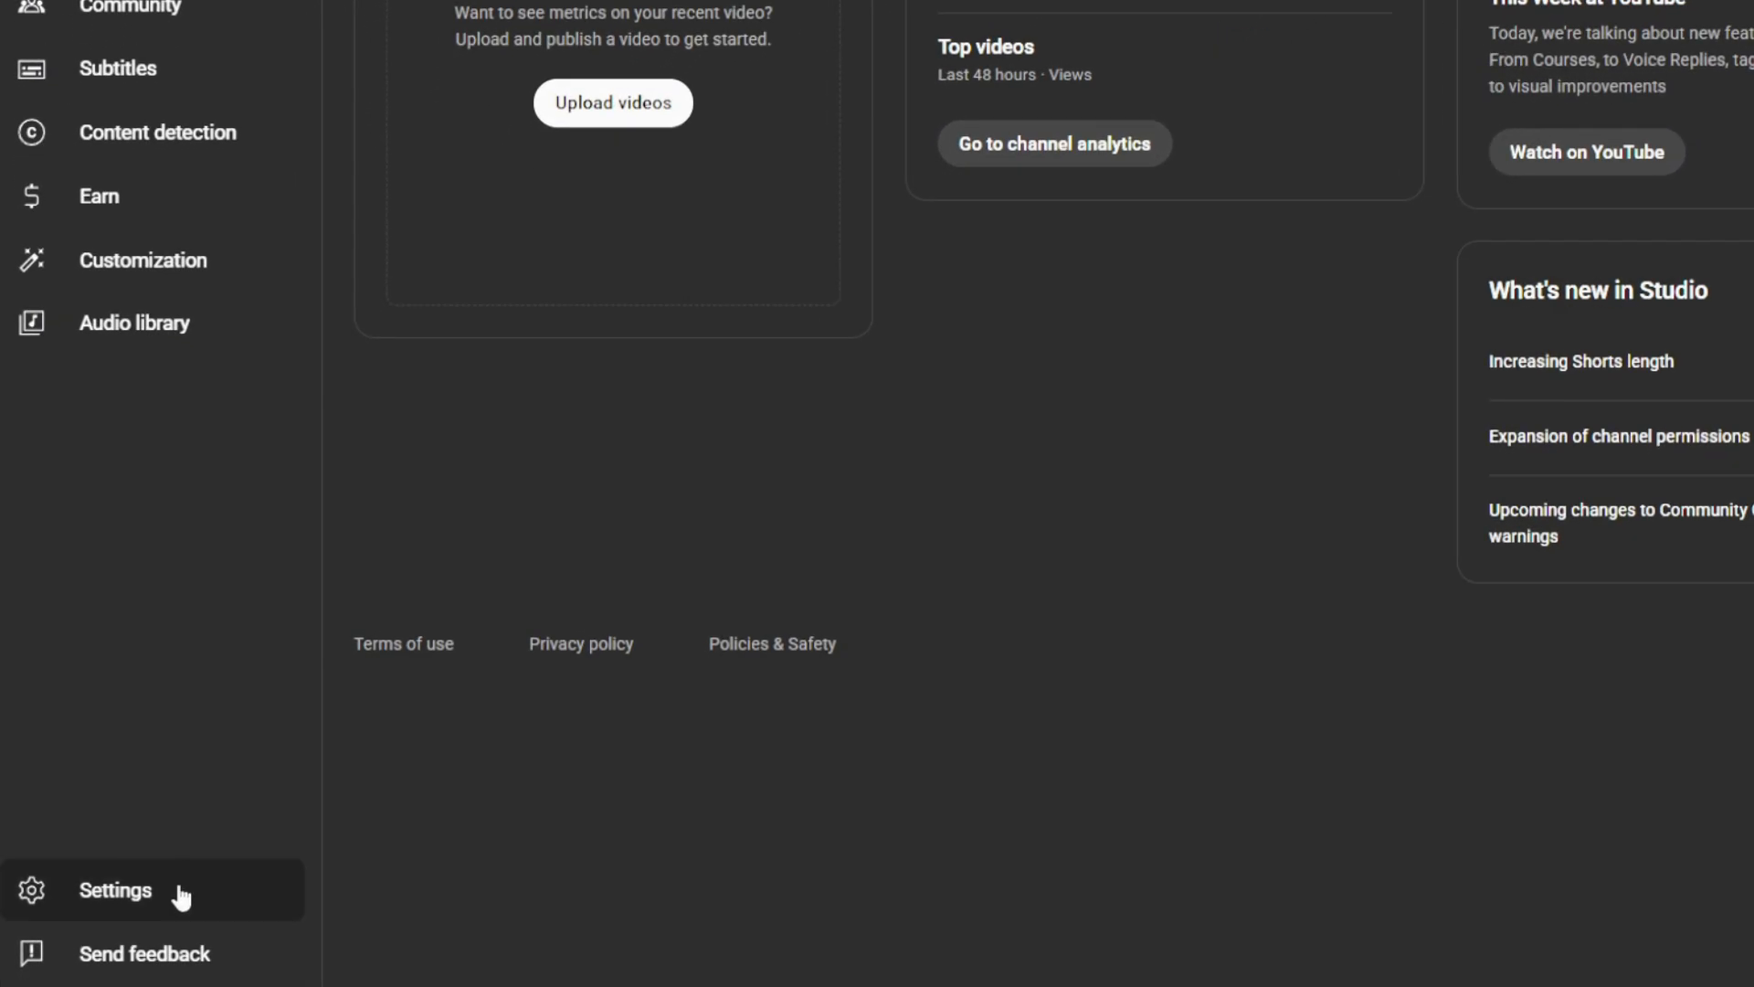
Check the channel's intermediate feature eligibility, which requires phone verification
left_click(114, 889)
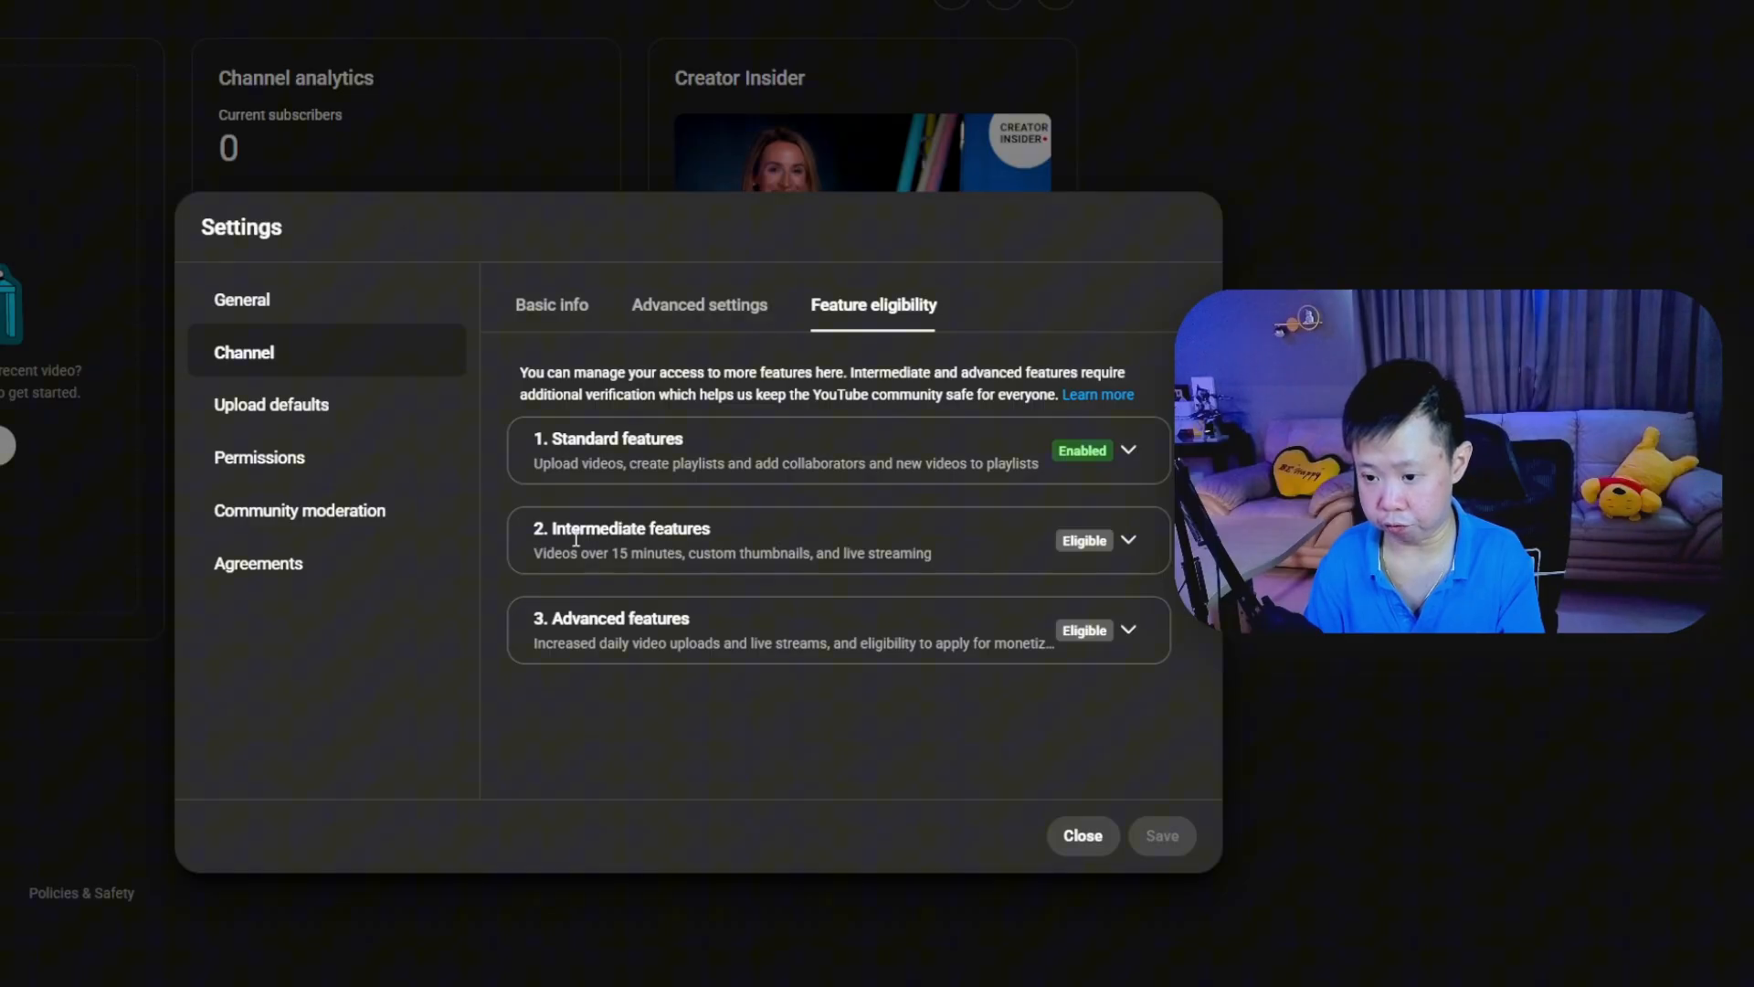
left_click(1129, 539)
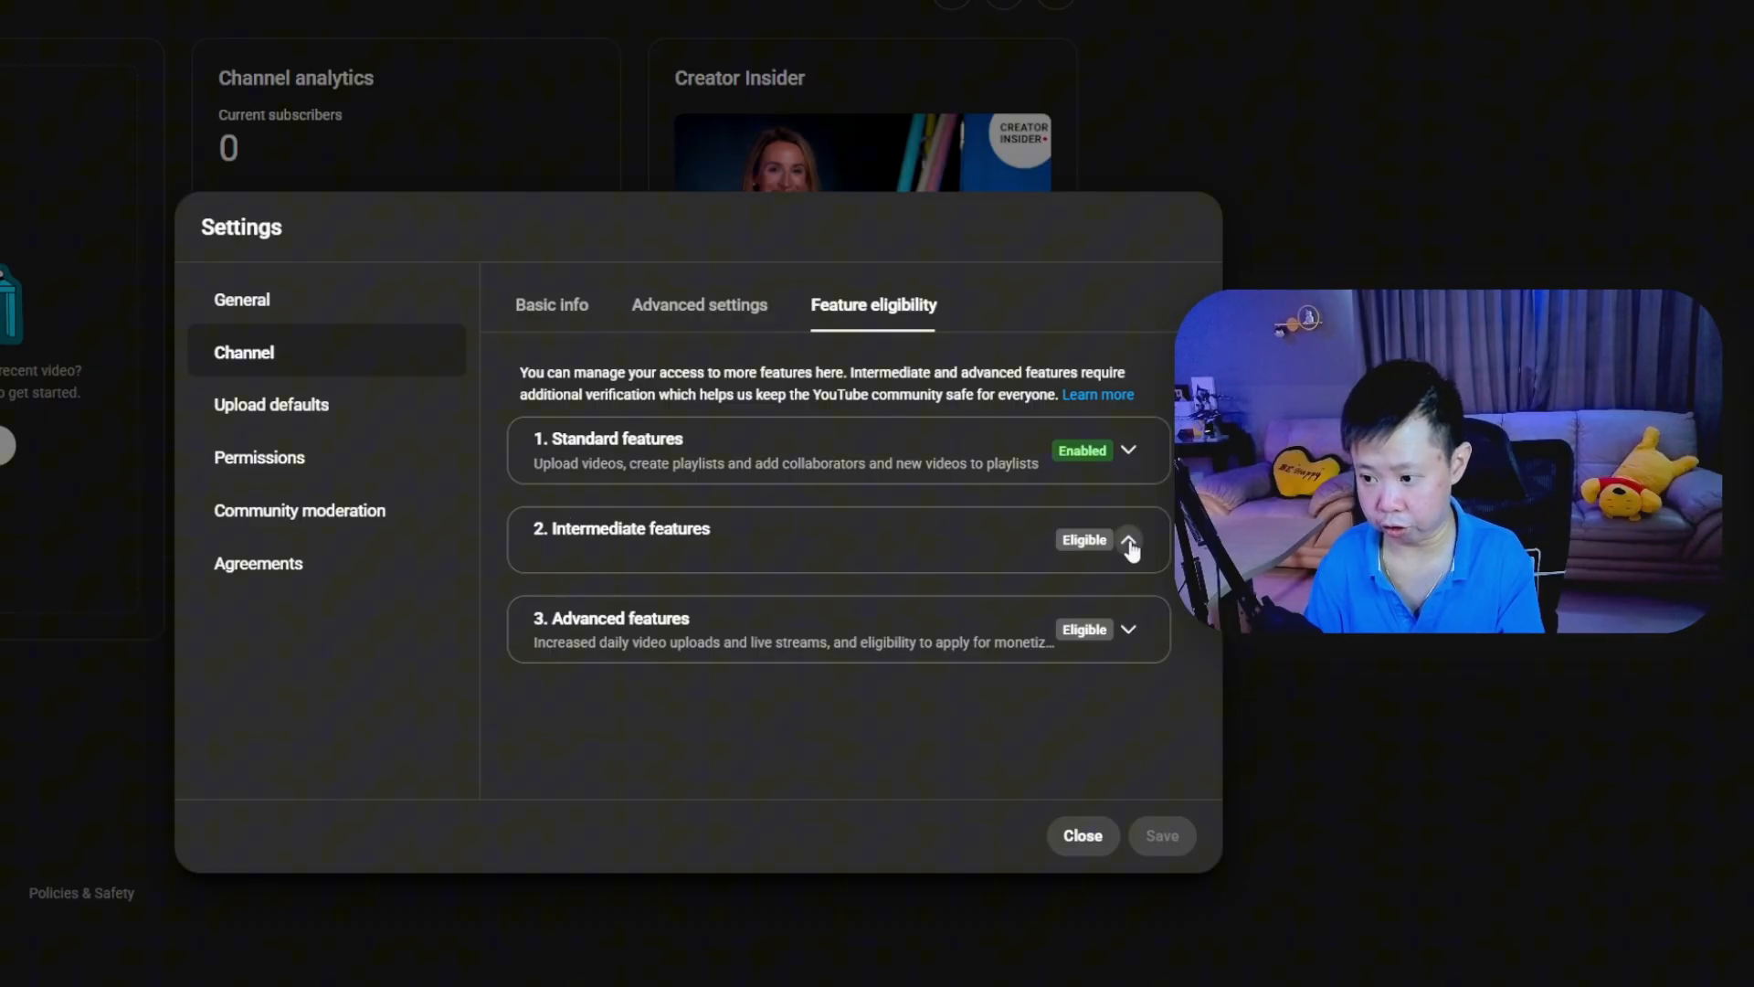
left_click(1130, 538)
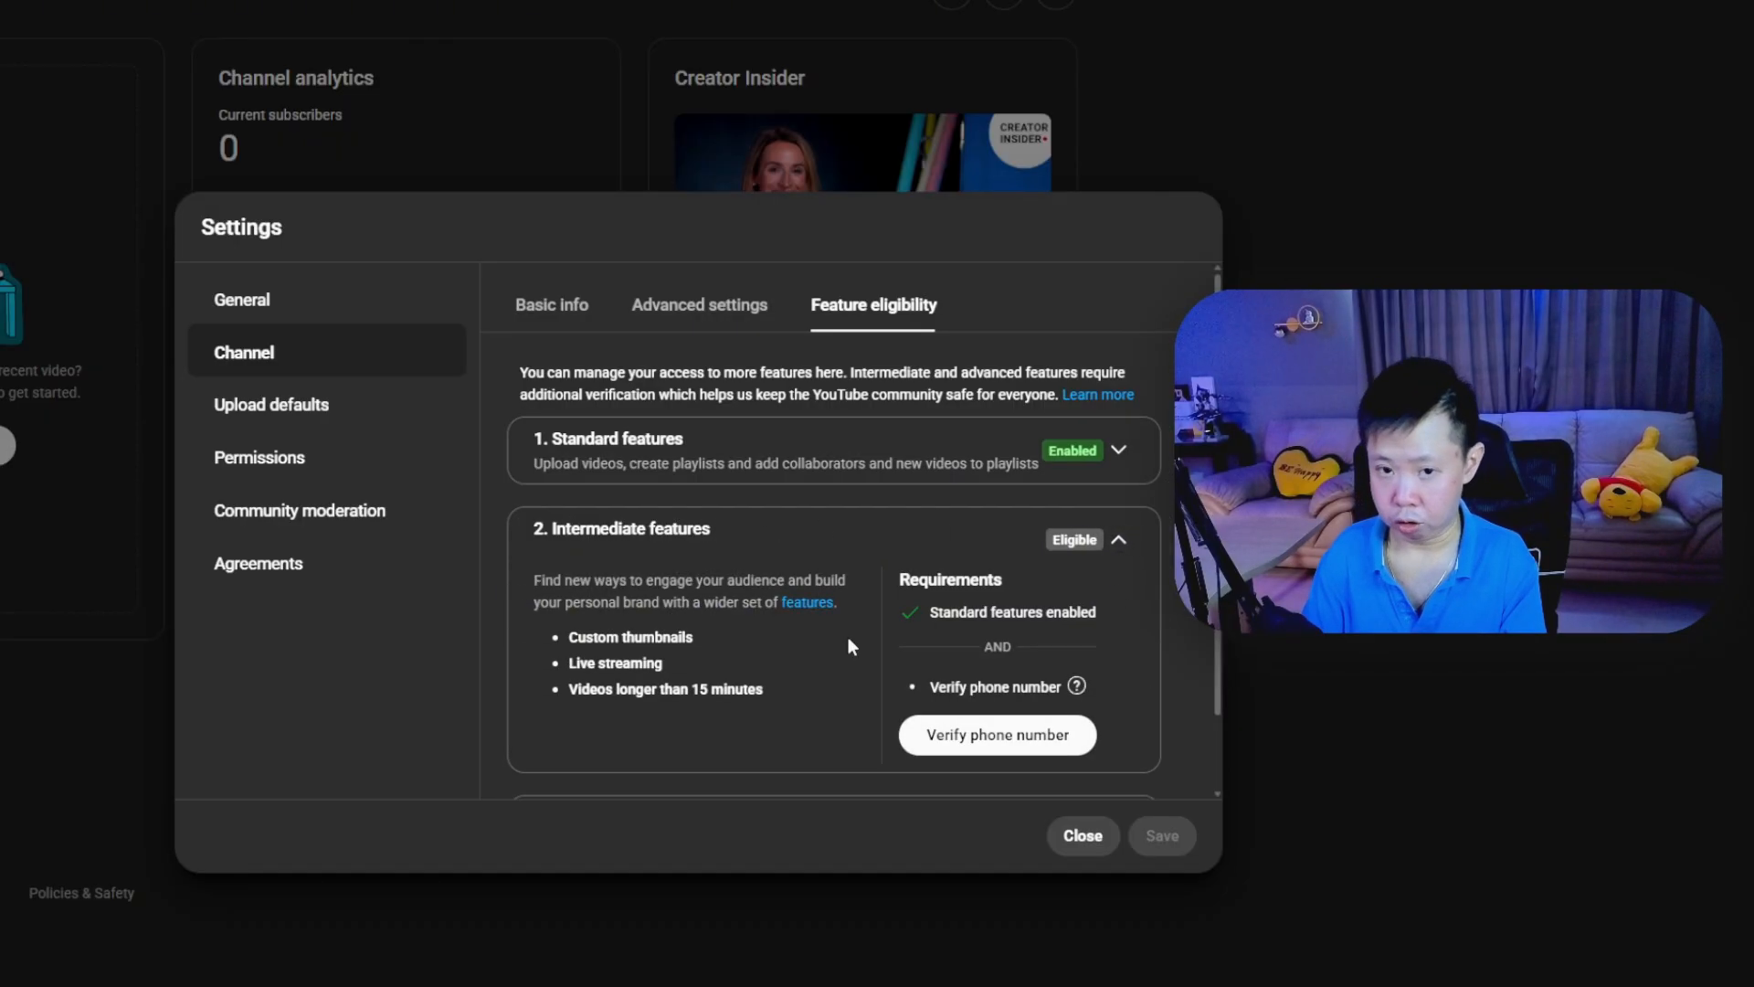
scroll("down", 3)
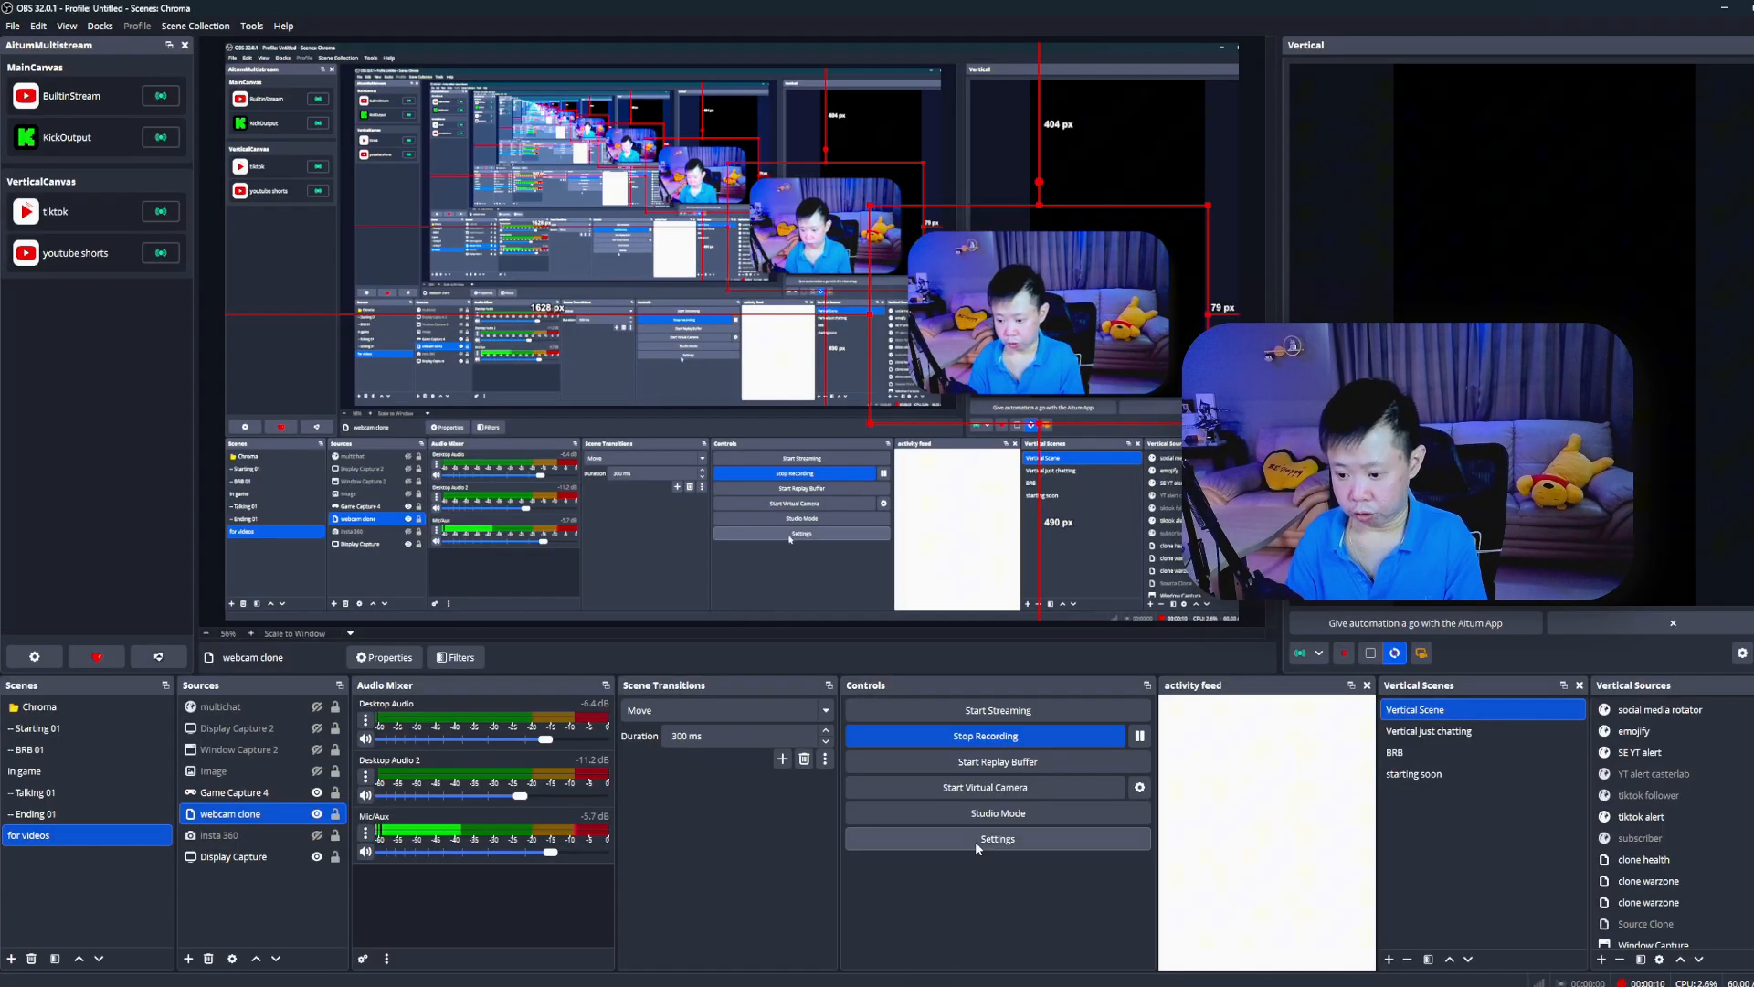
Use the YouTube - RTMPS stream service and start connecting the YouTube account
left_click(996, 837)
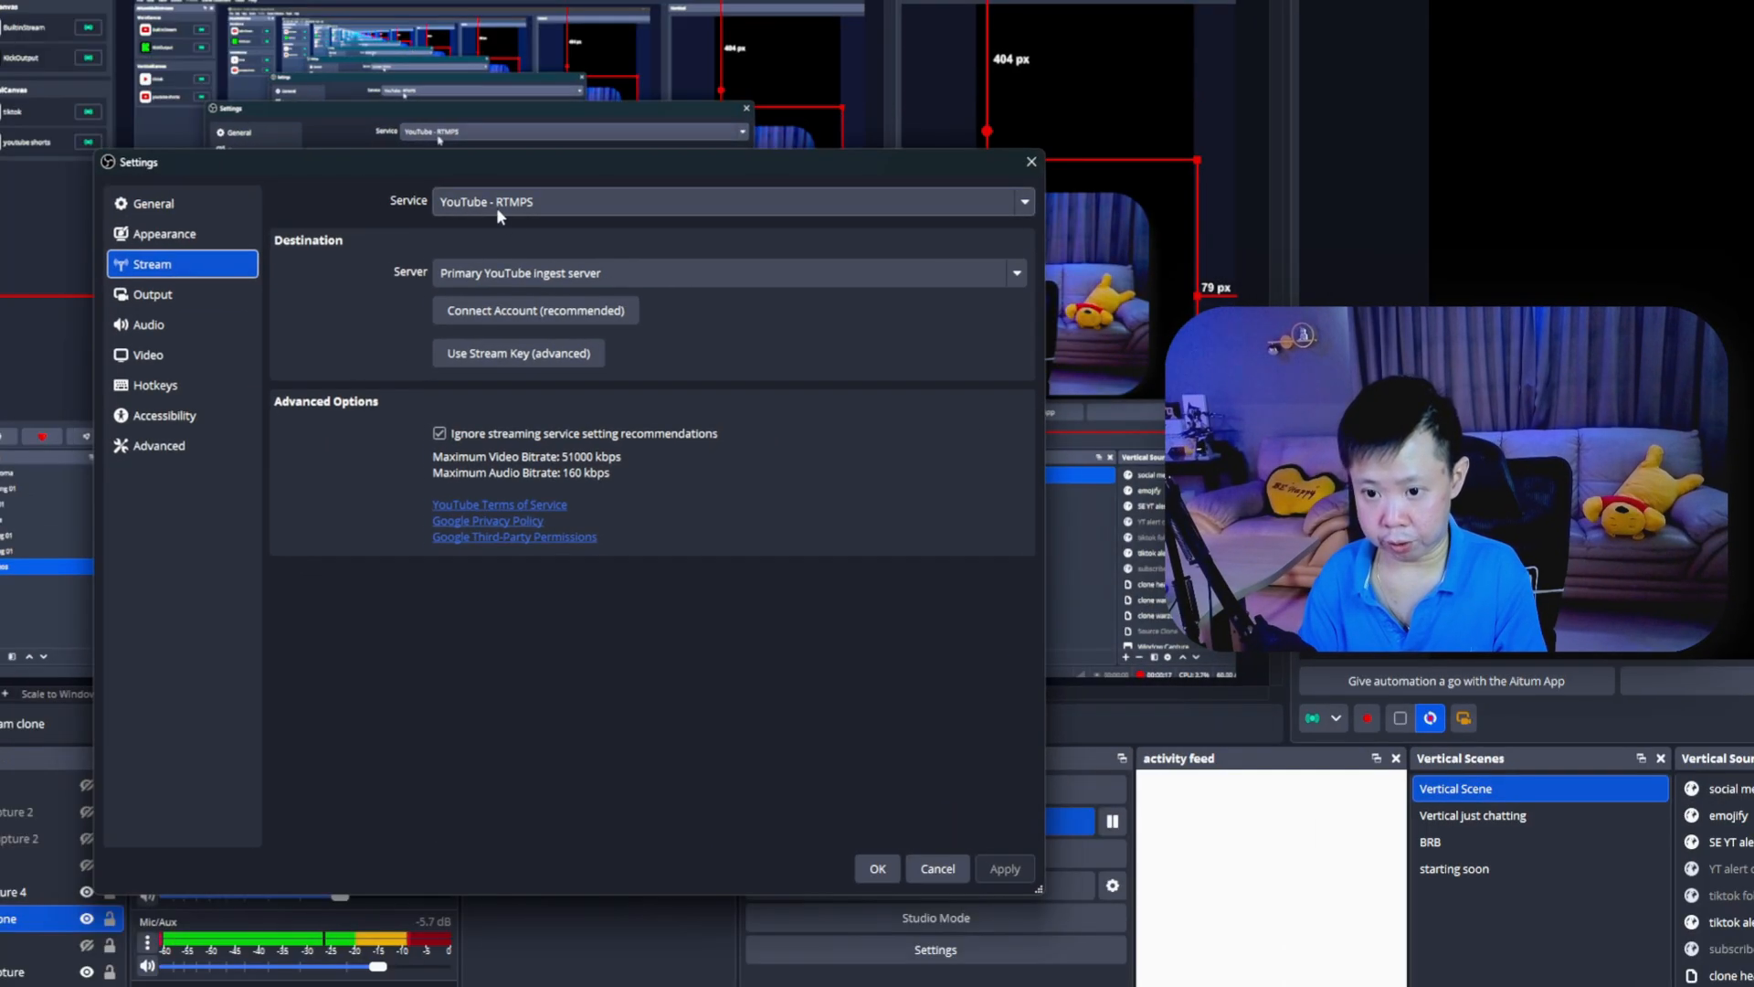
mouse_move(568, 292)
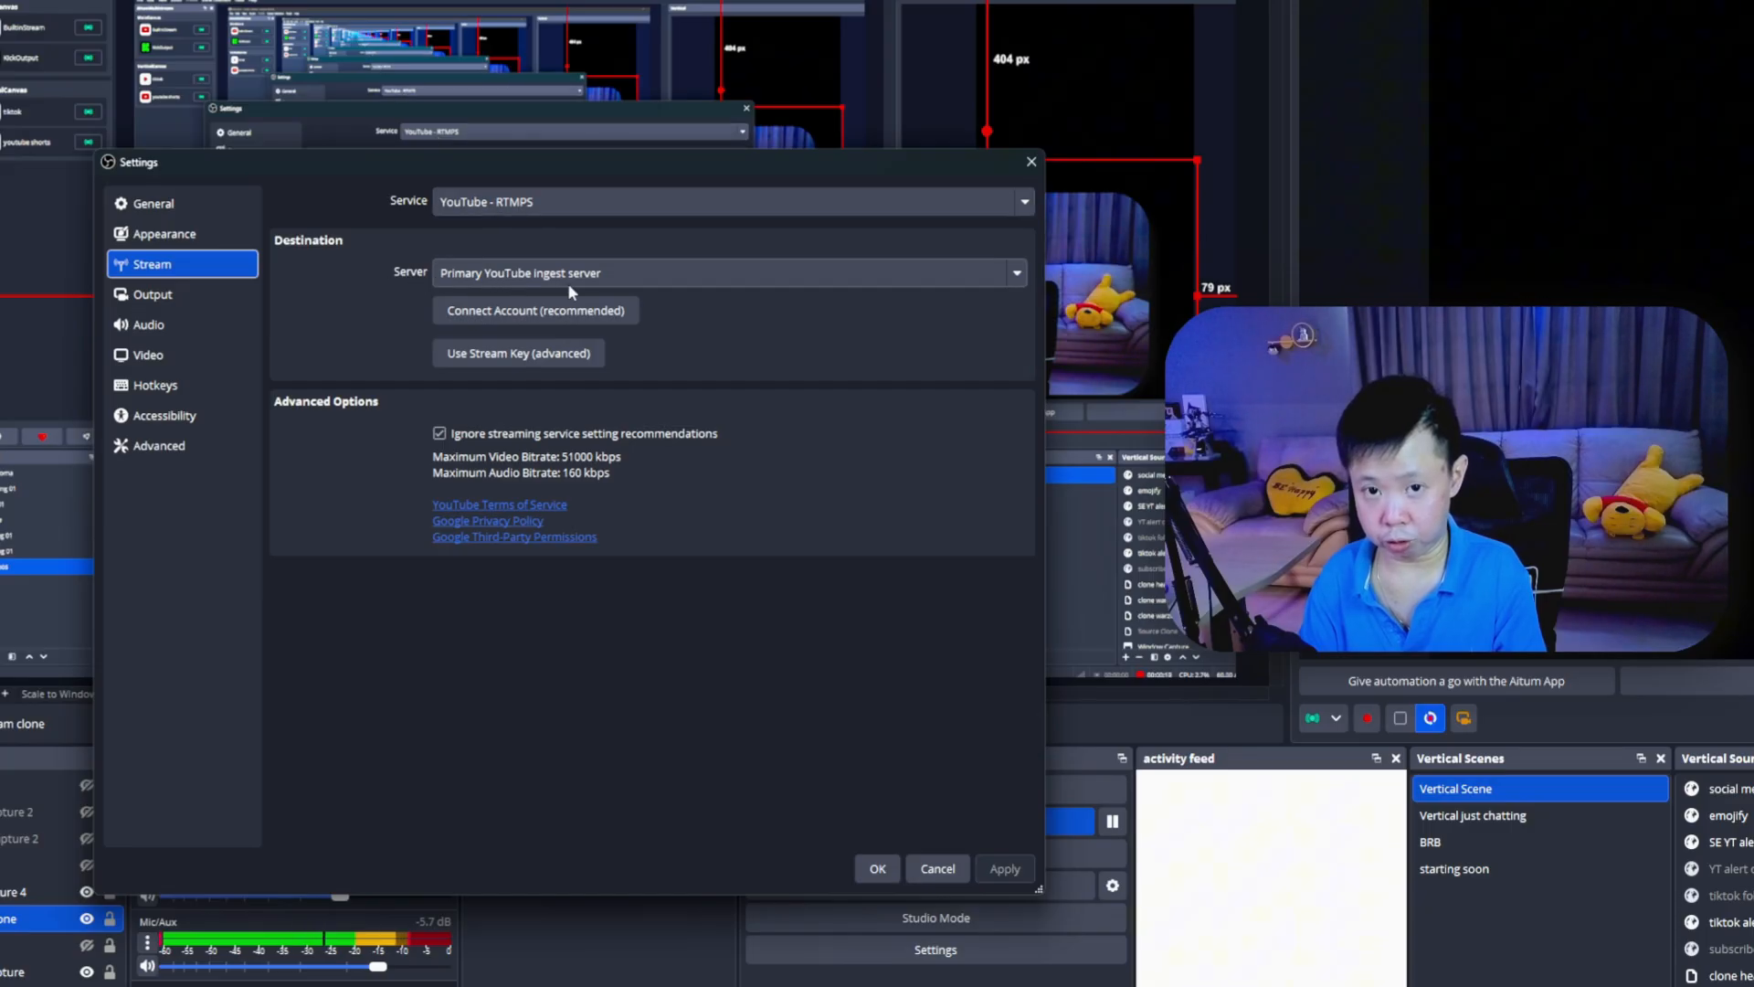
left_click(534, 310)
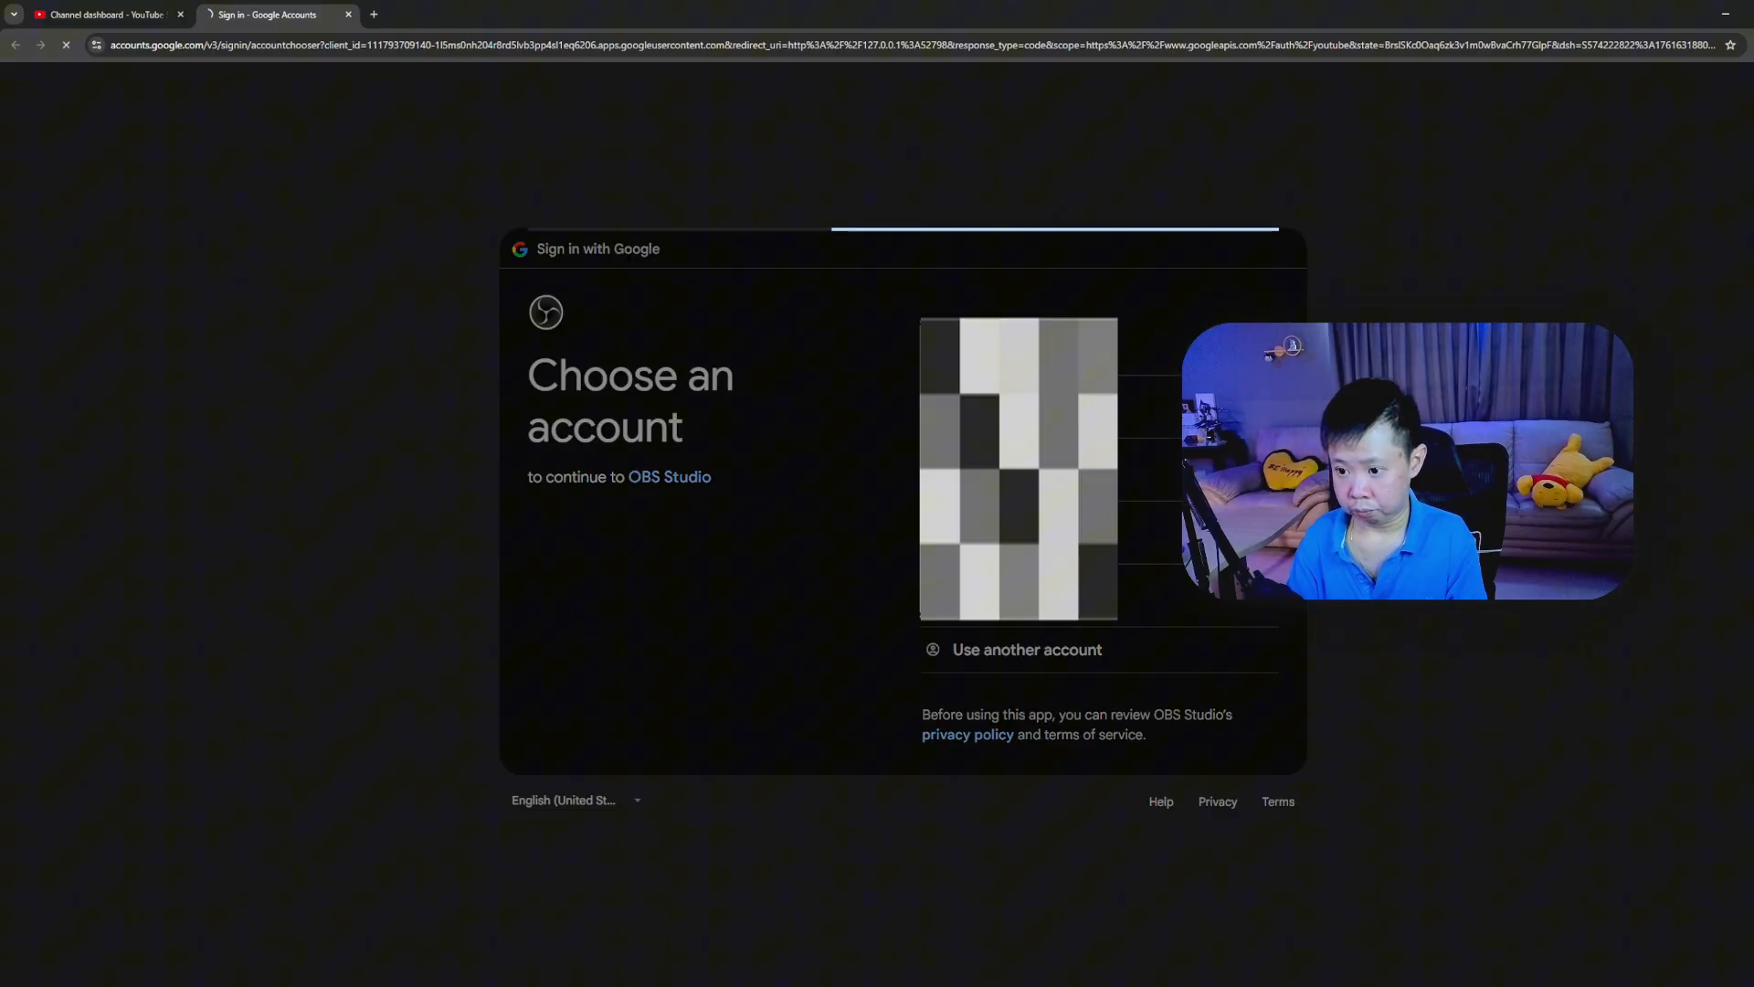
Choose the Google account and grant OBS Studio access to it
left_click(1018, 470)
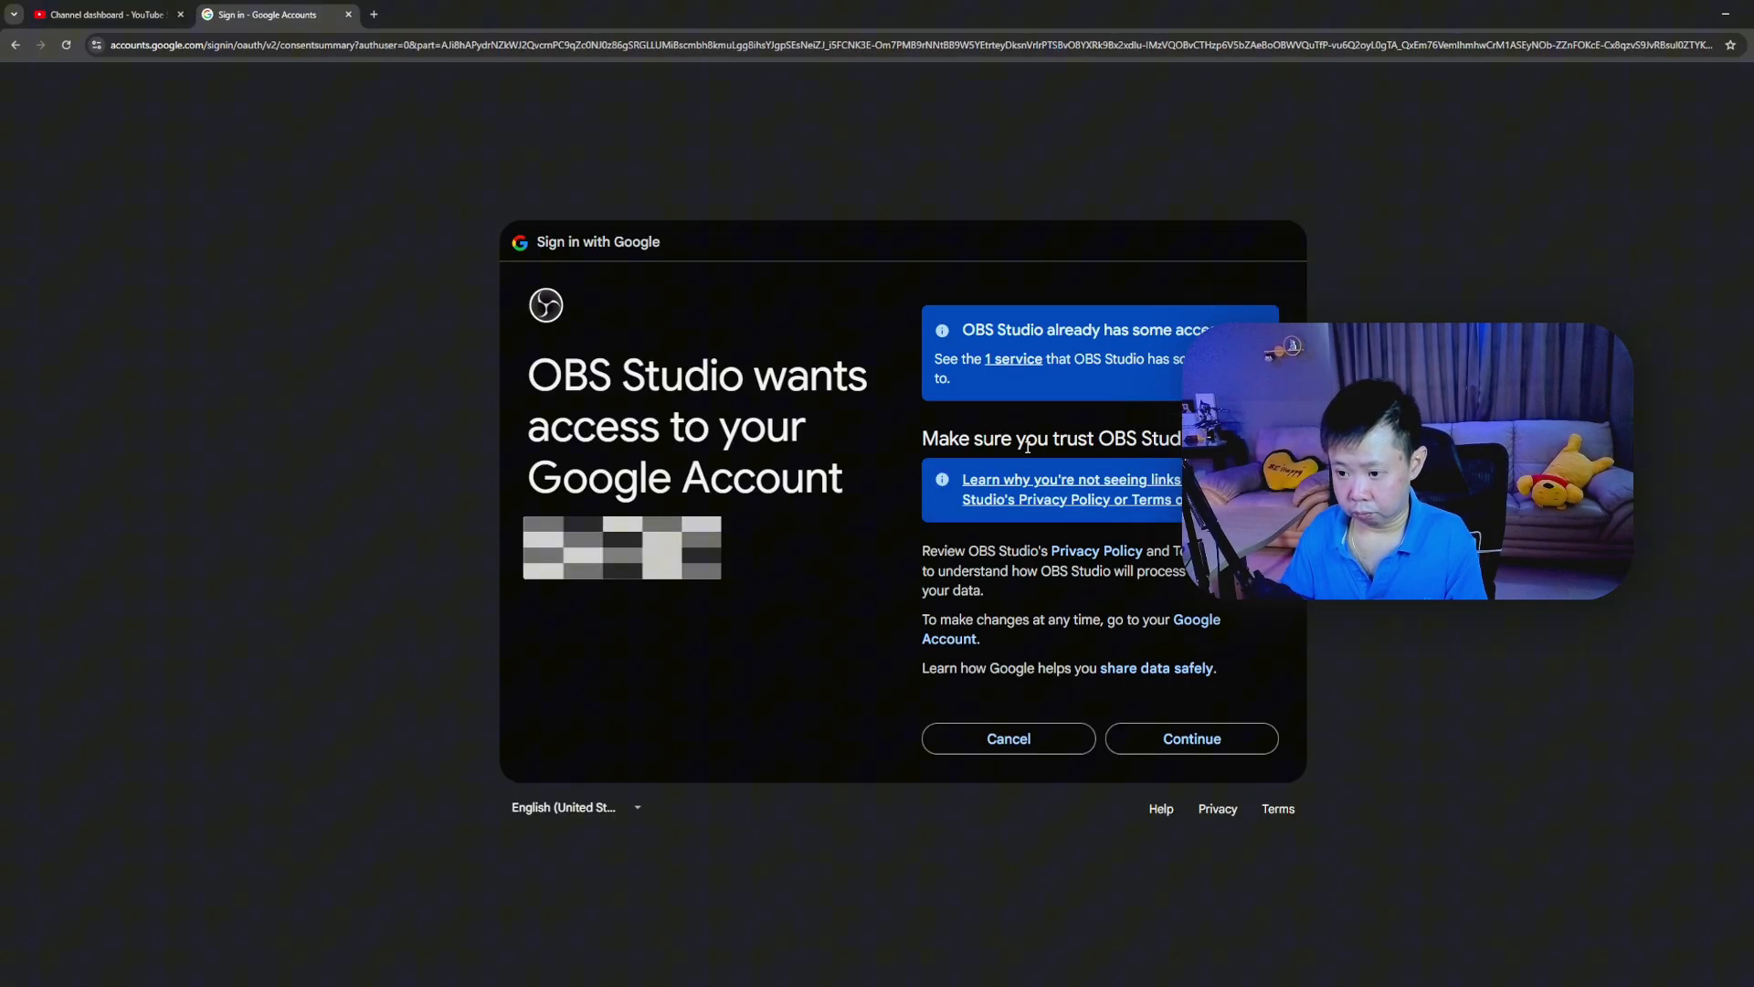
left_click(1191, 738)
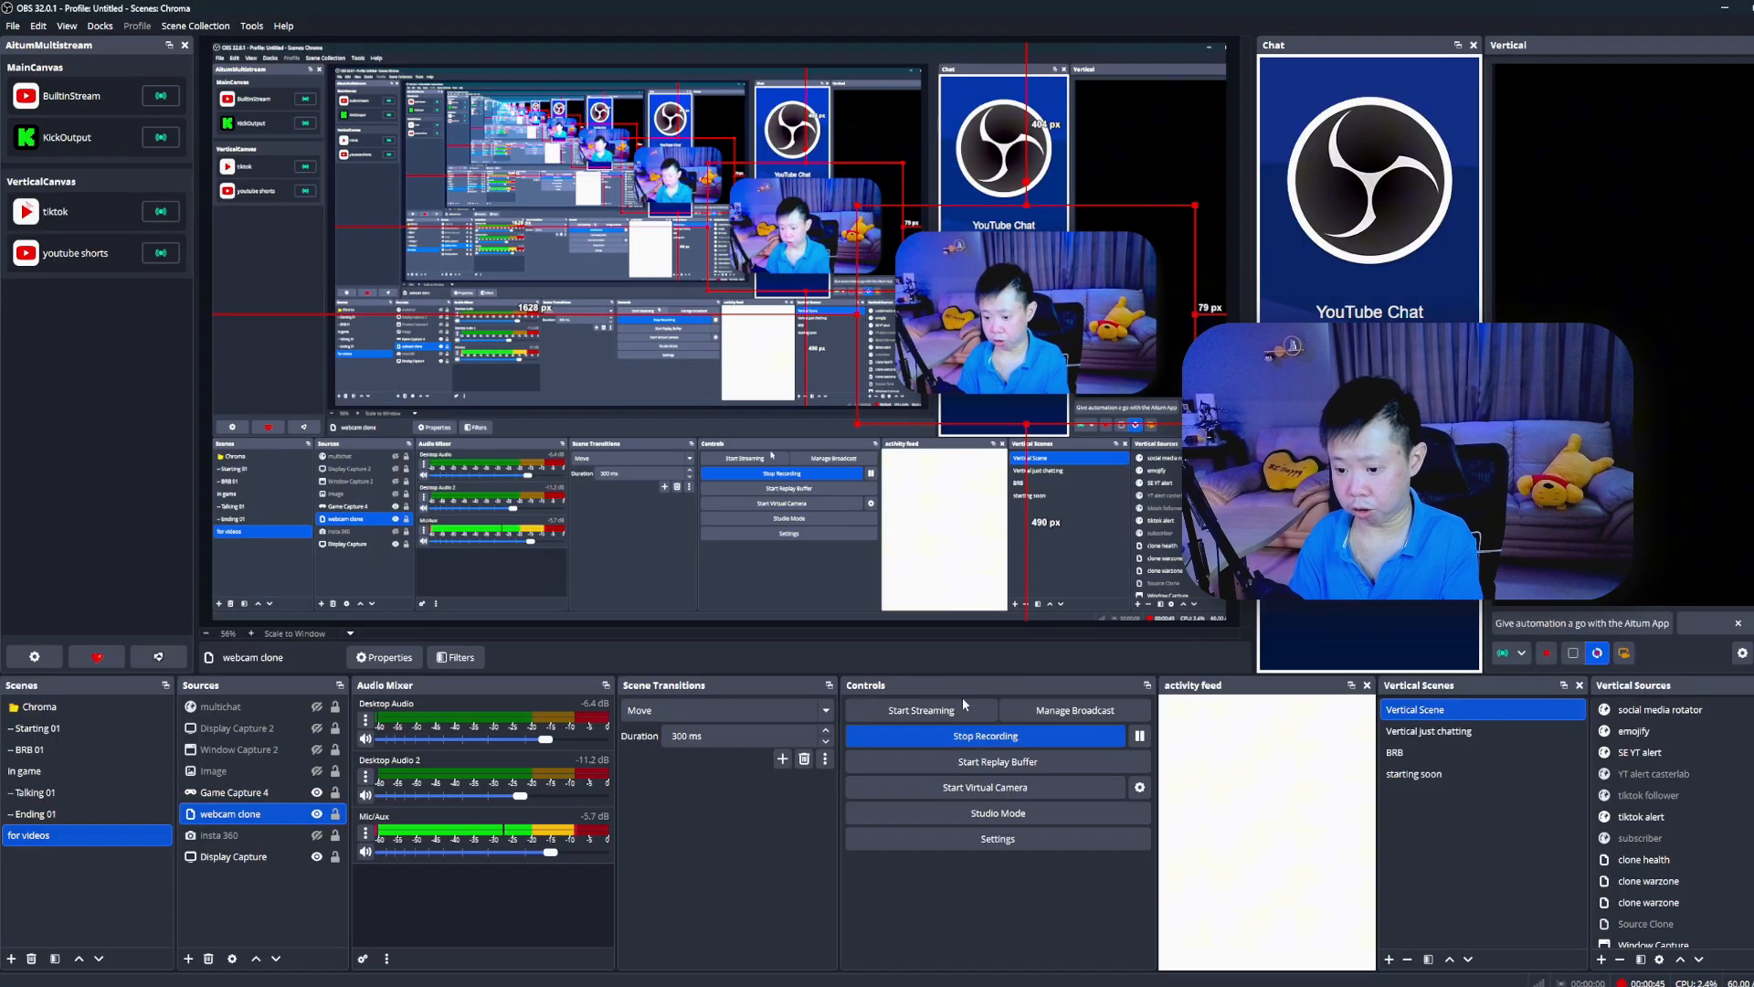
Set up the 'My Broadcast' YouTube broadcast with Unlisted privacy
left_click(1073, 709)
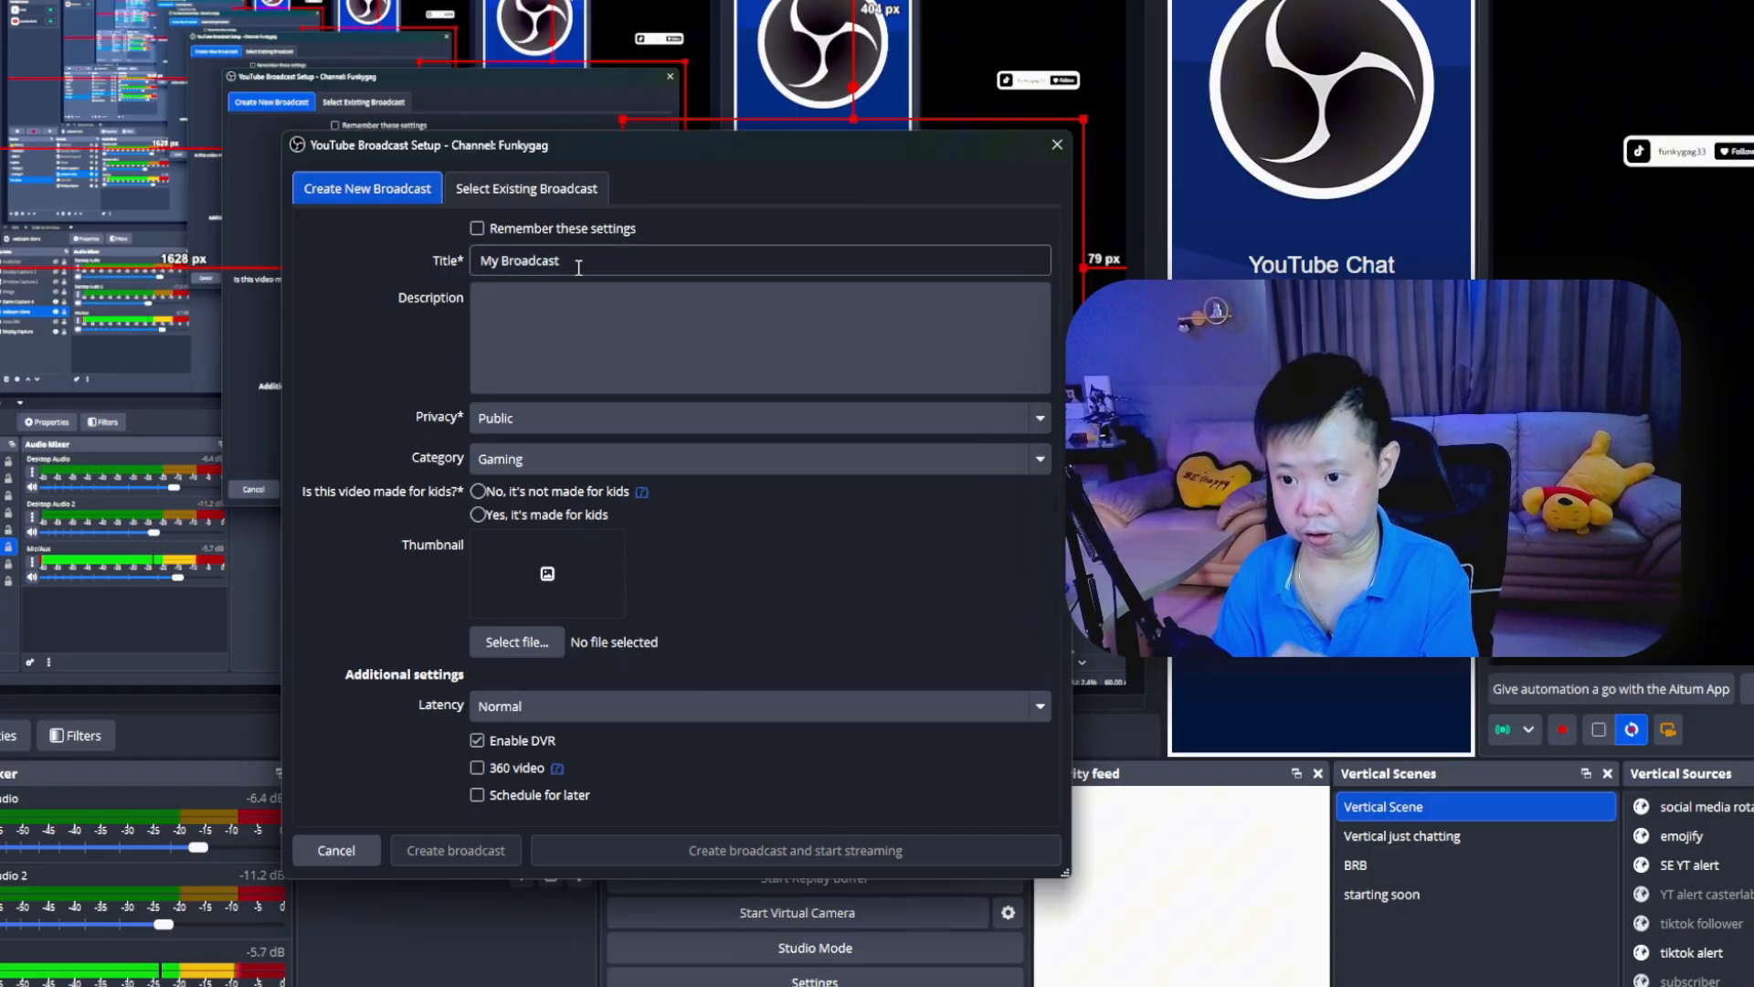
left_click(761, 335)
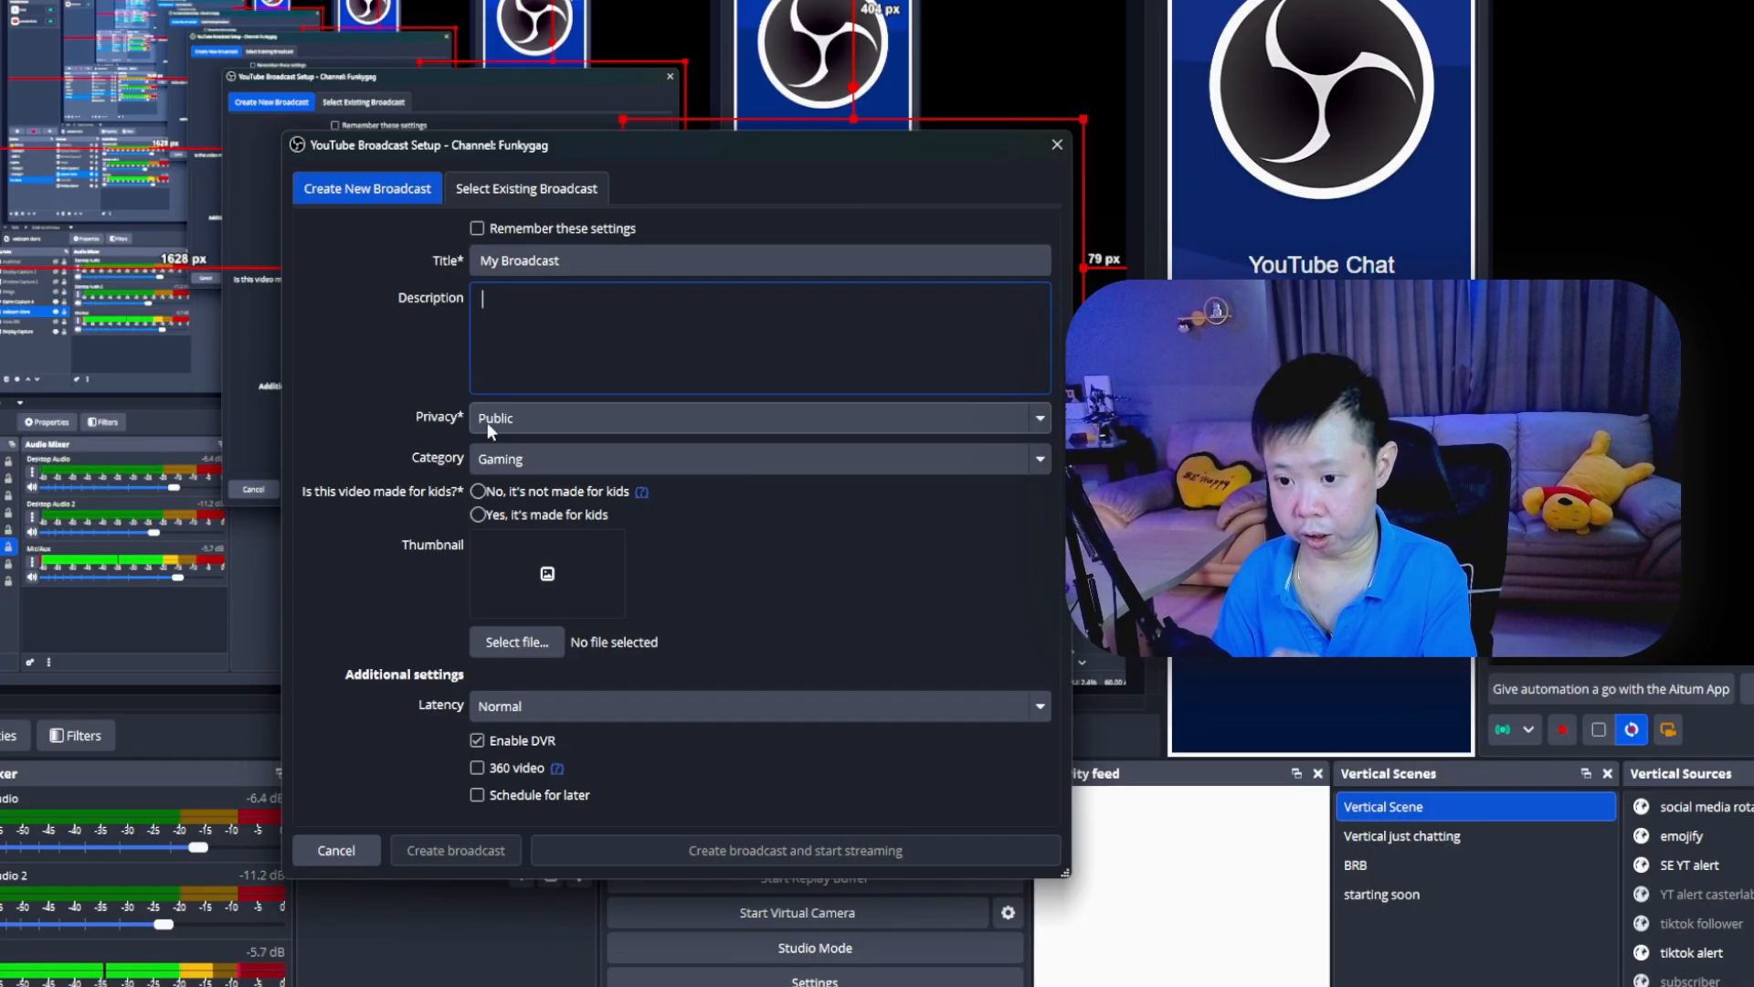
left_click(756, 418)
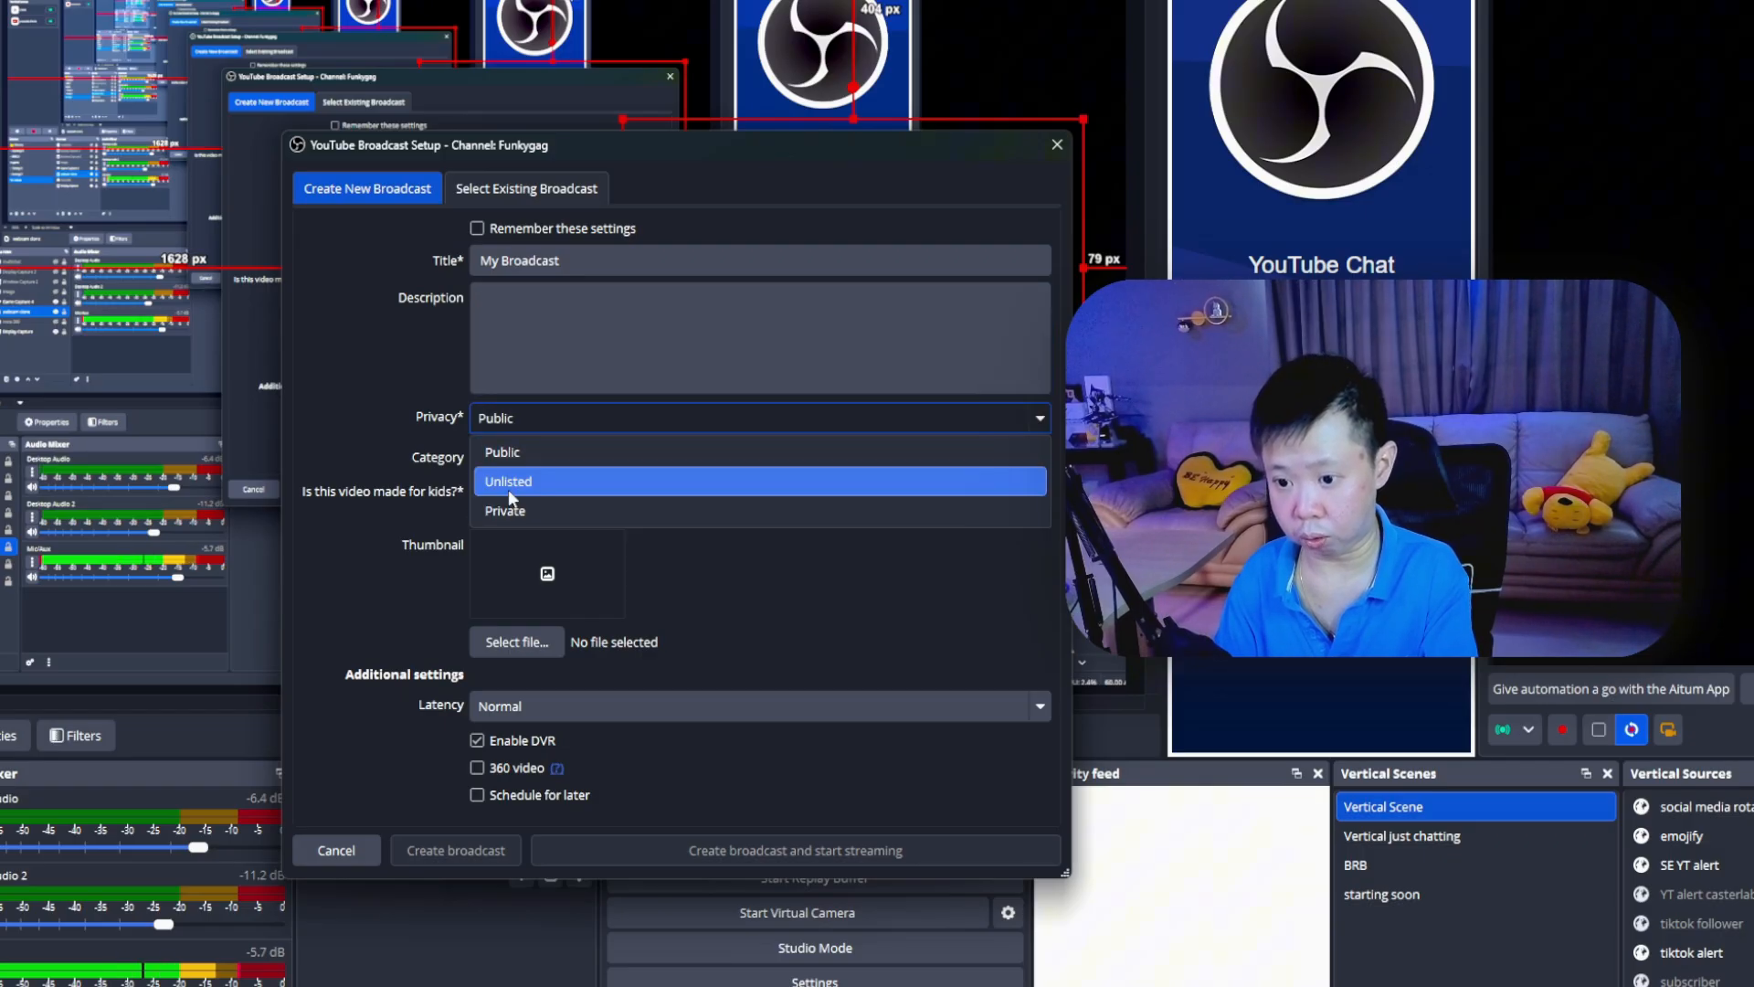
left_click(508, 480)
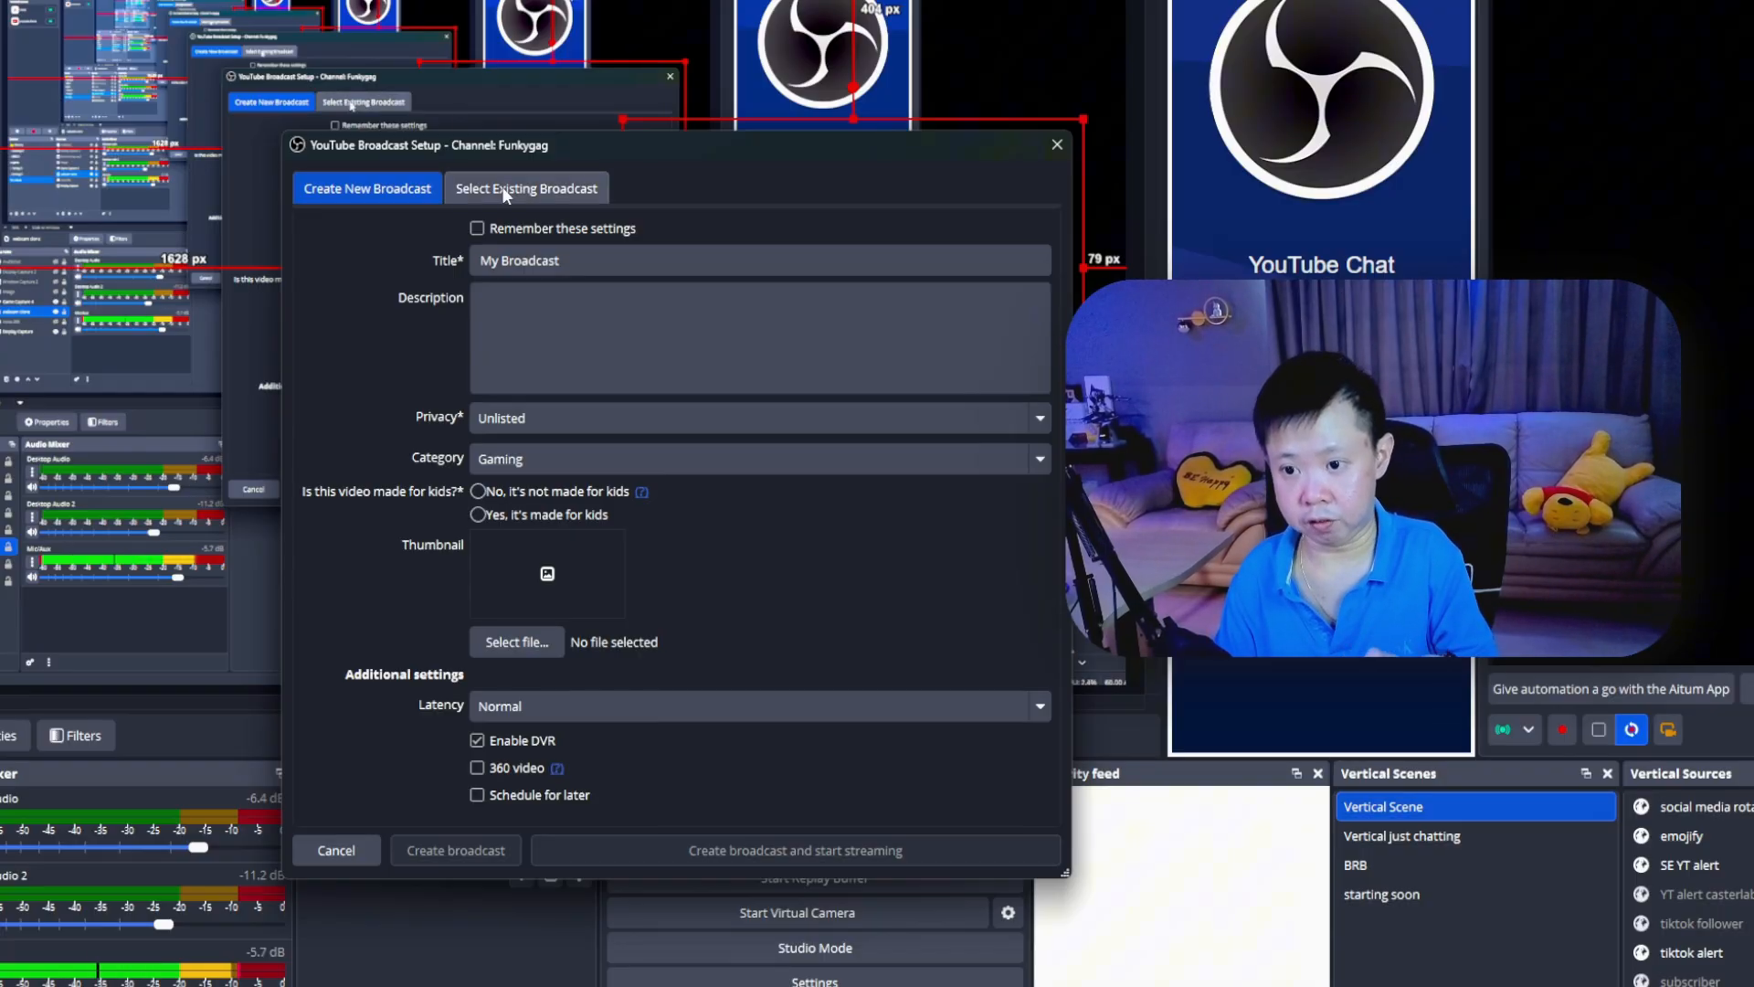
left_click(526, 188)
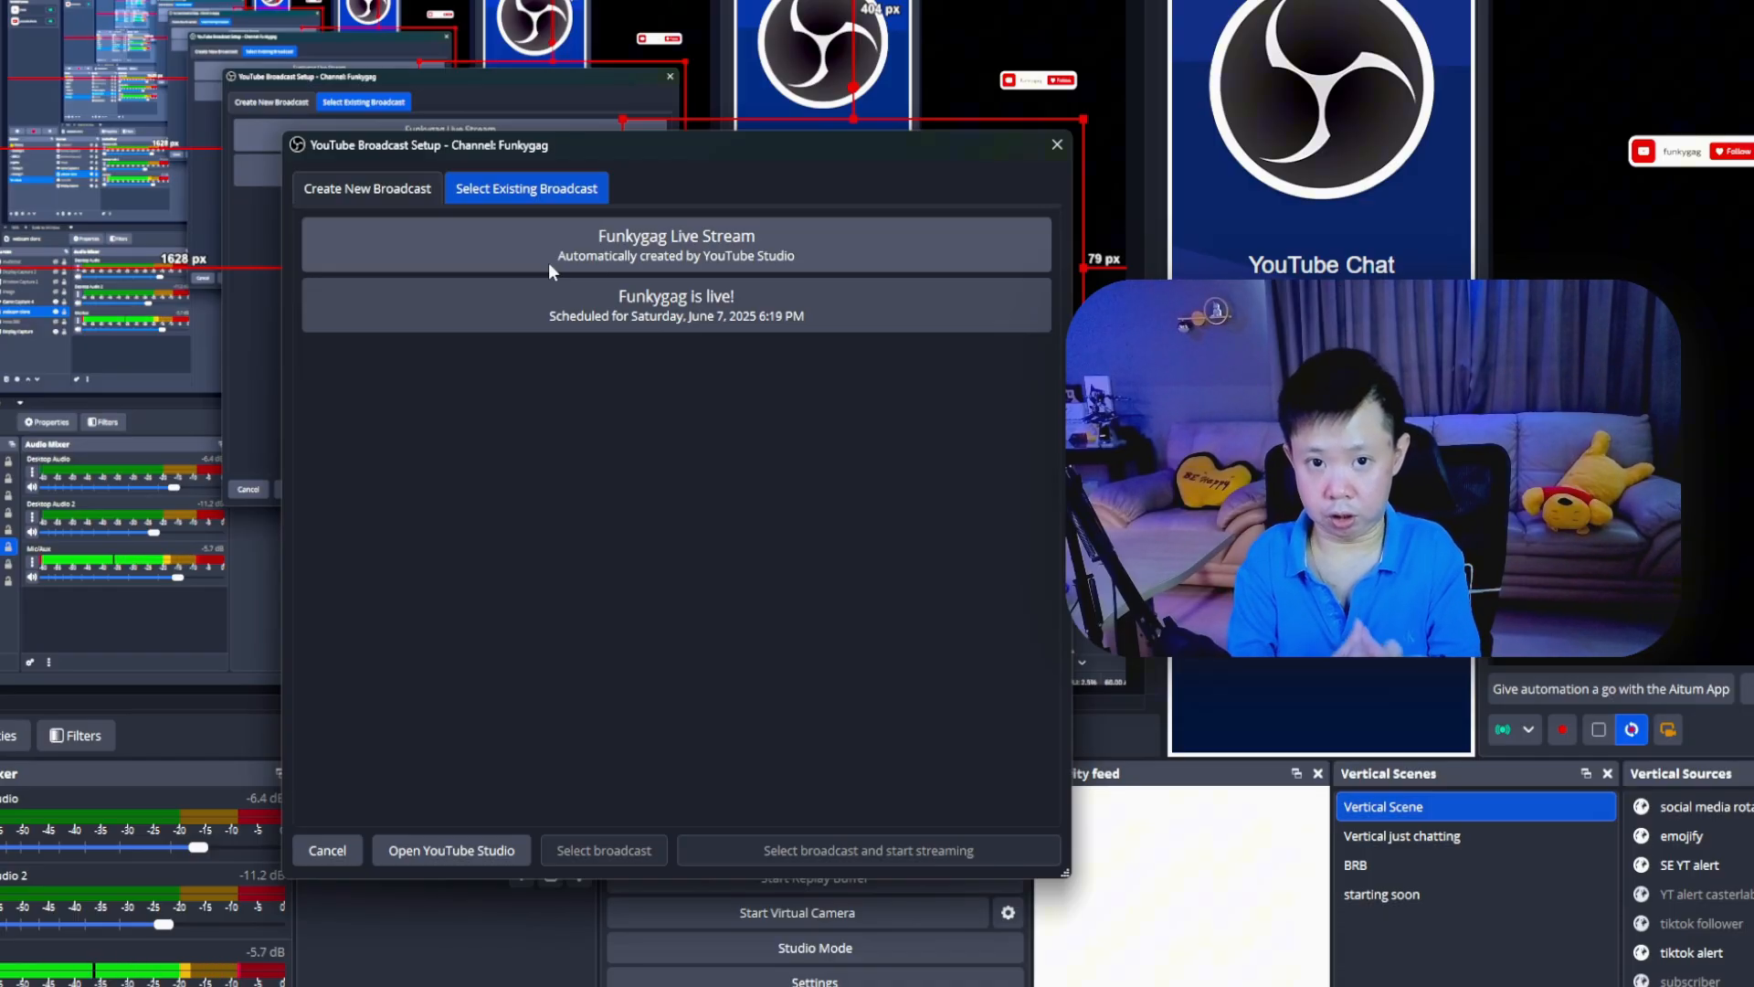
left_click(365, 188)
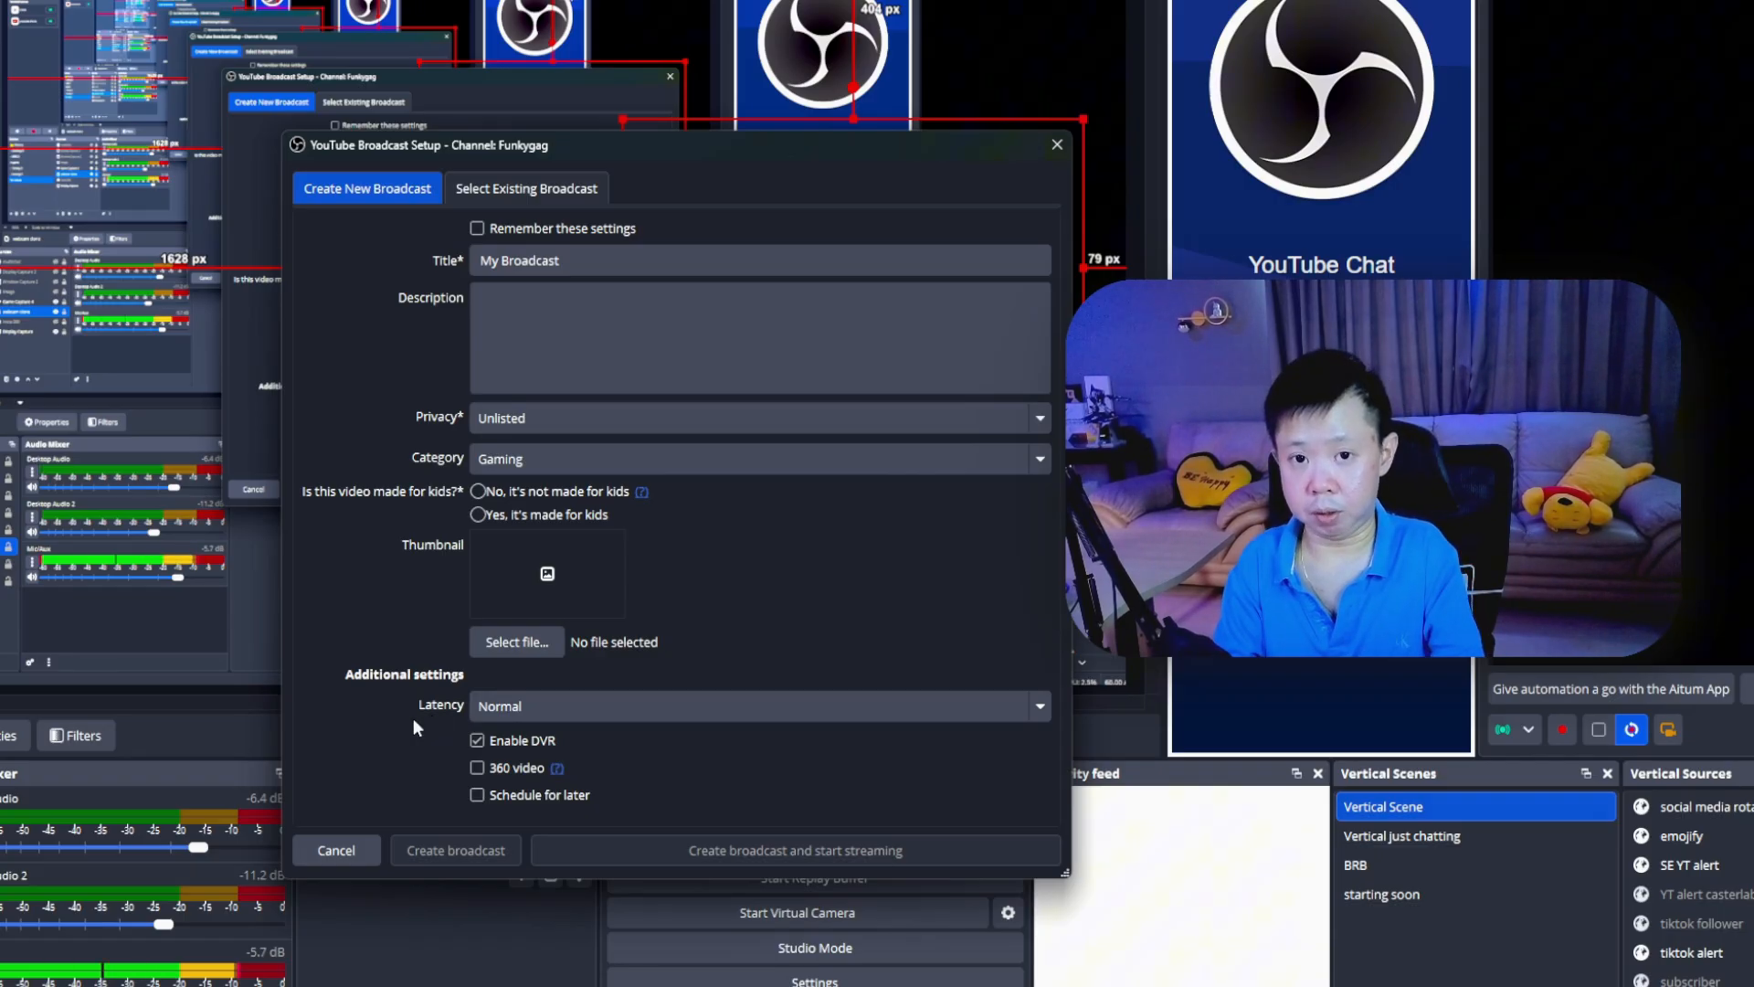
Review the broadcast's latency, DVR and scheduling options, then move to the YouTube video page
left_click(756, 704)
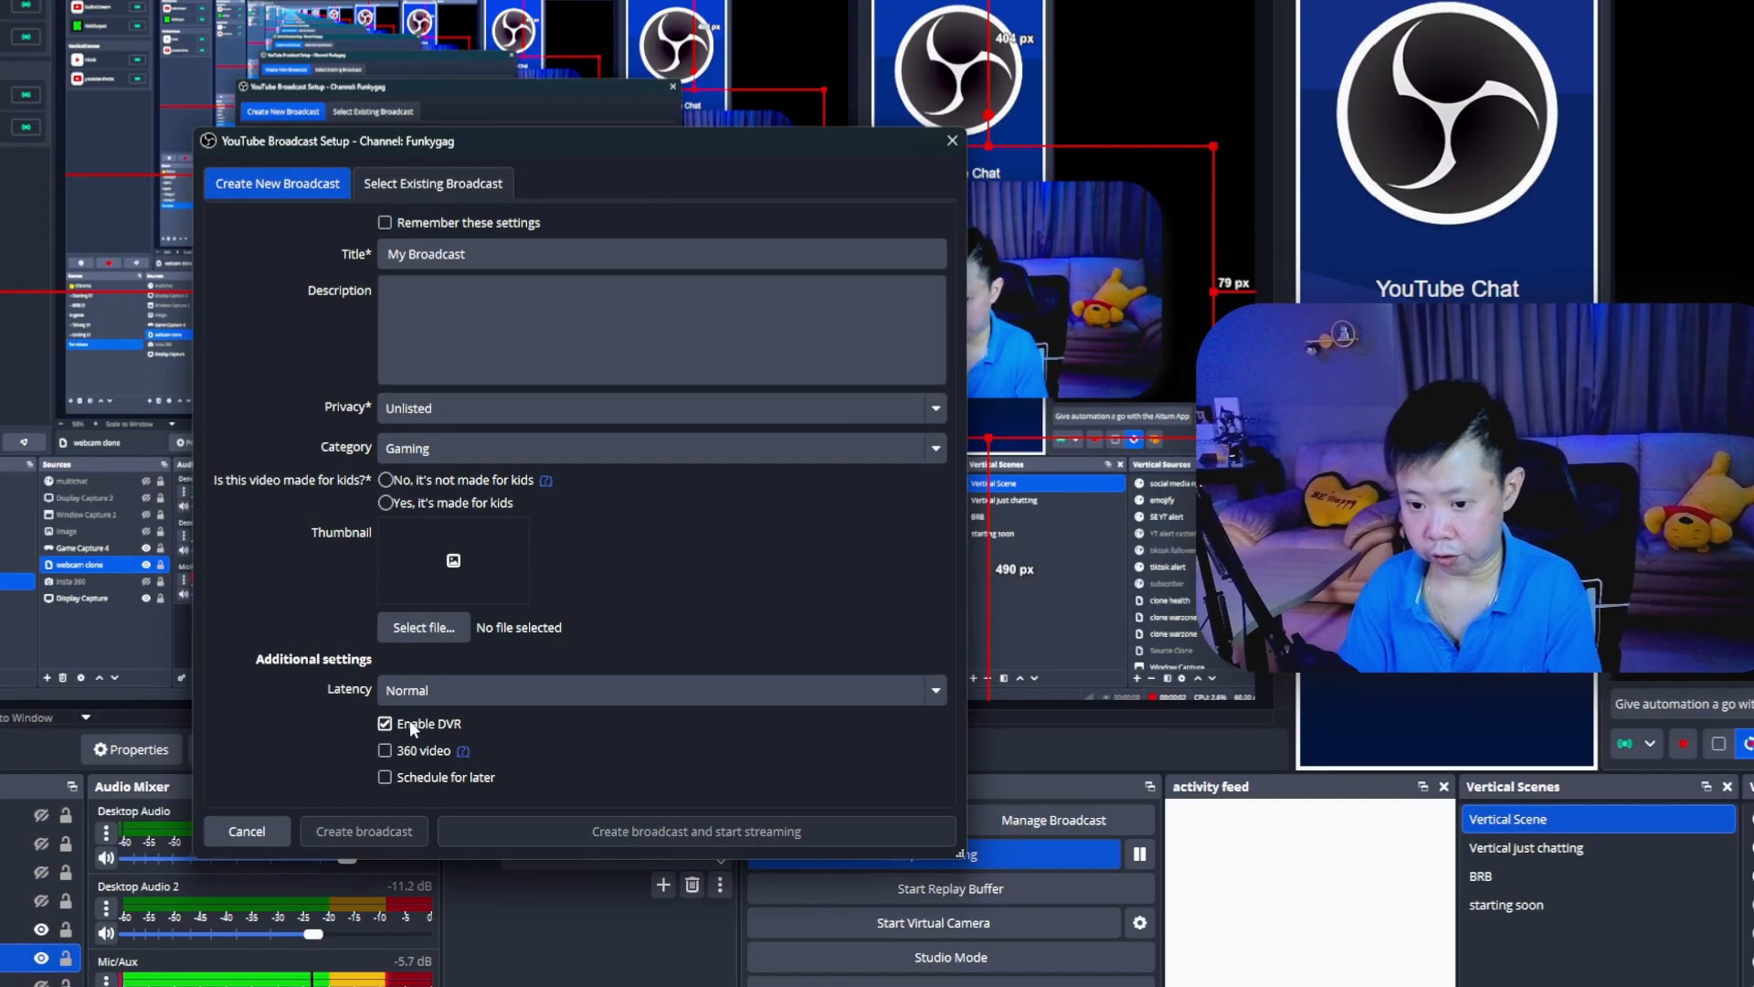
mouse_move(481, 741)
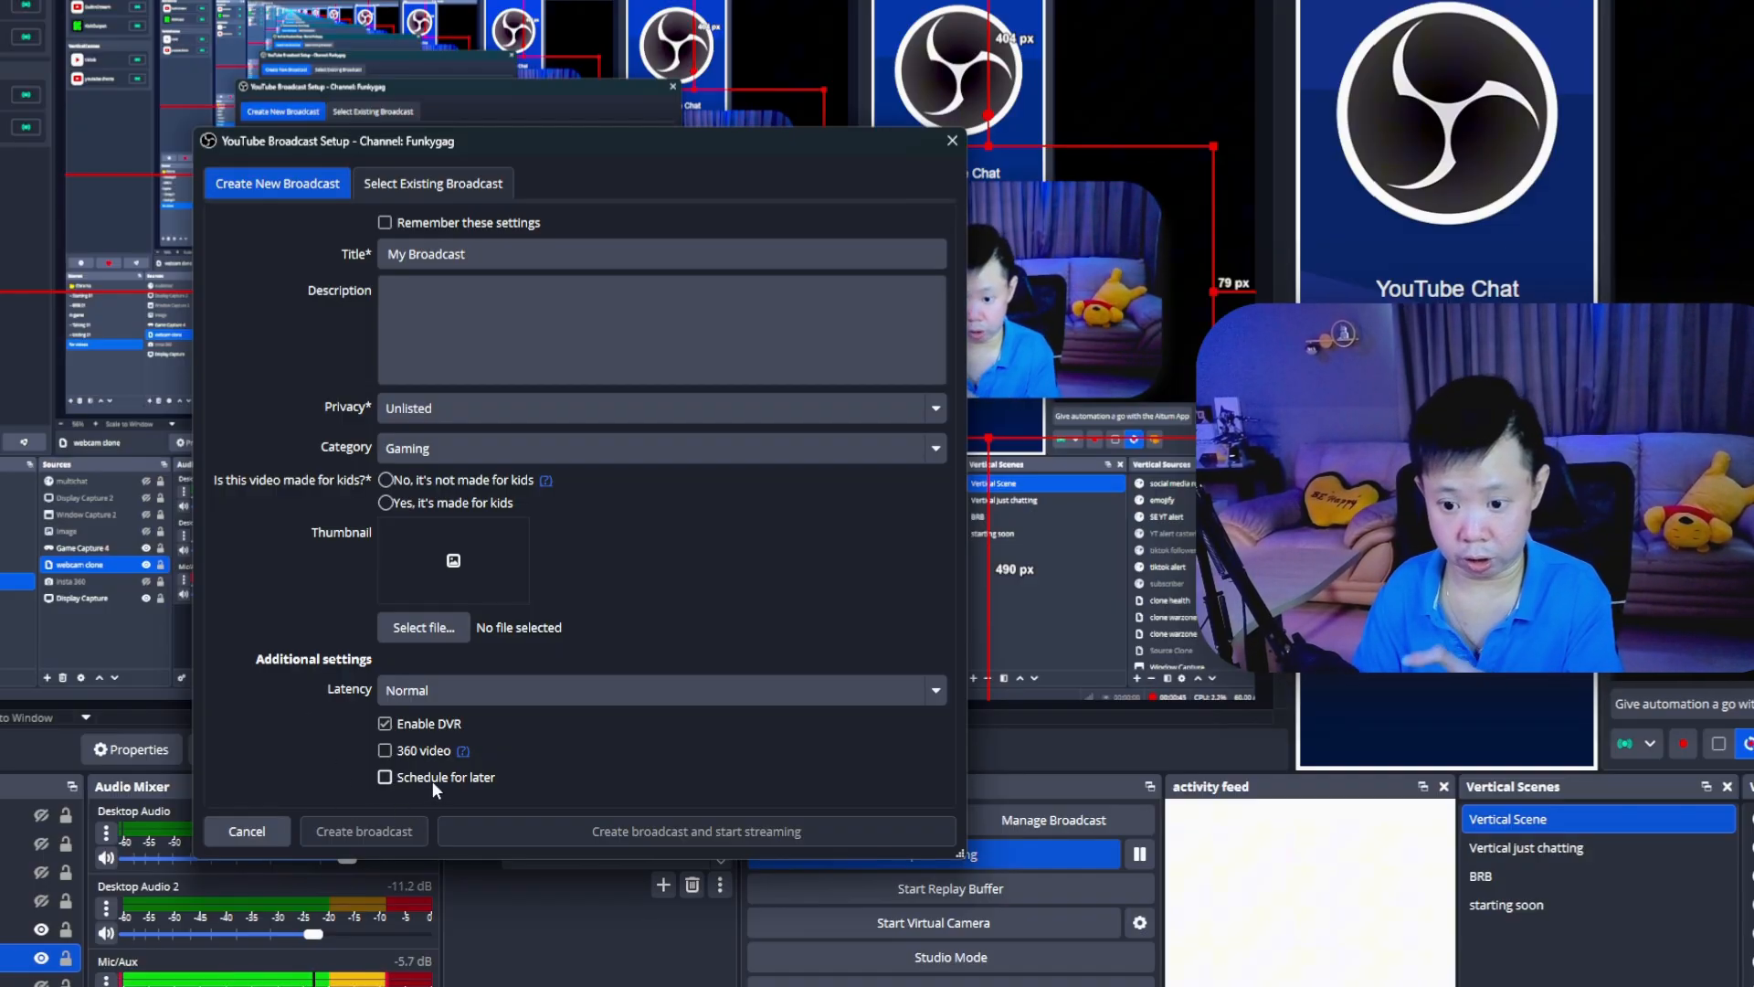
left_click(384, 777)
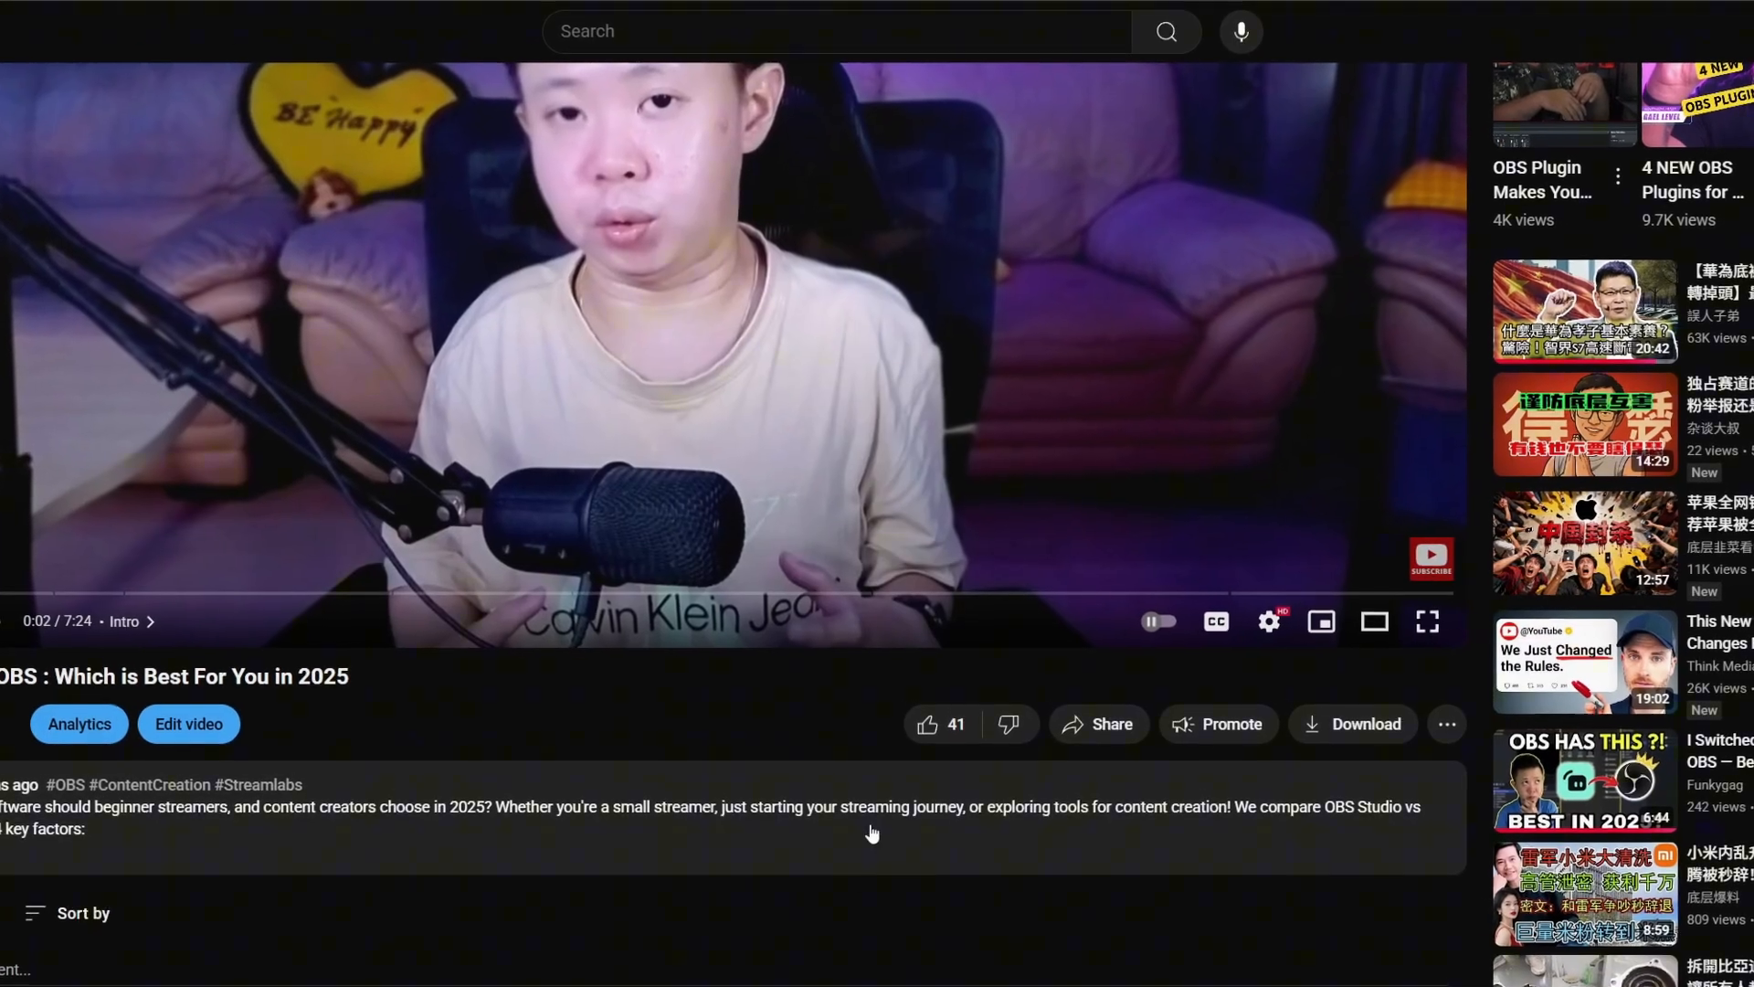
Expand the video's description on the YouTube watch page
left_click(925, 723)
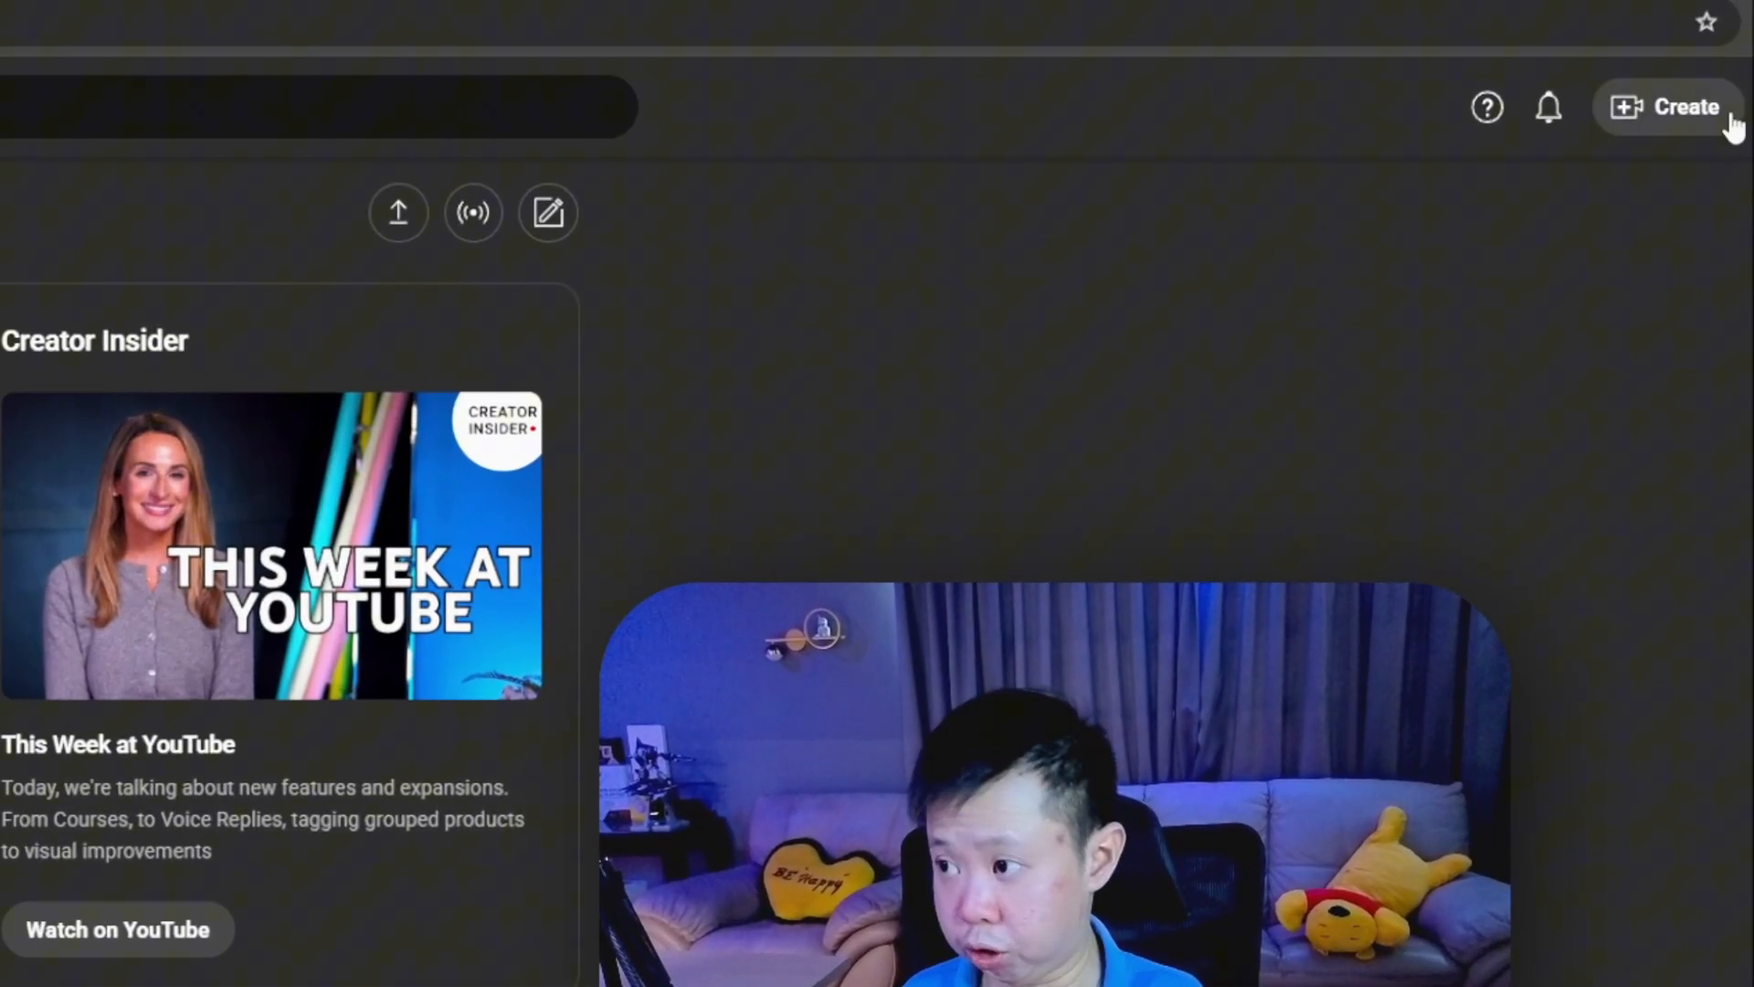
Open the Funkygag Live Stream control room, review its details without saving, and copy the stream key
left_click(1666, 106)
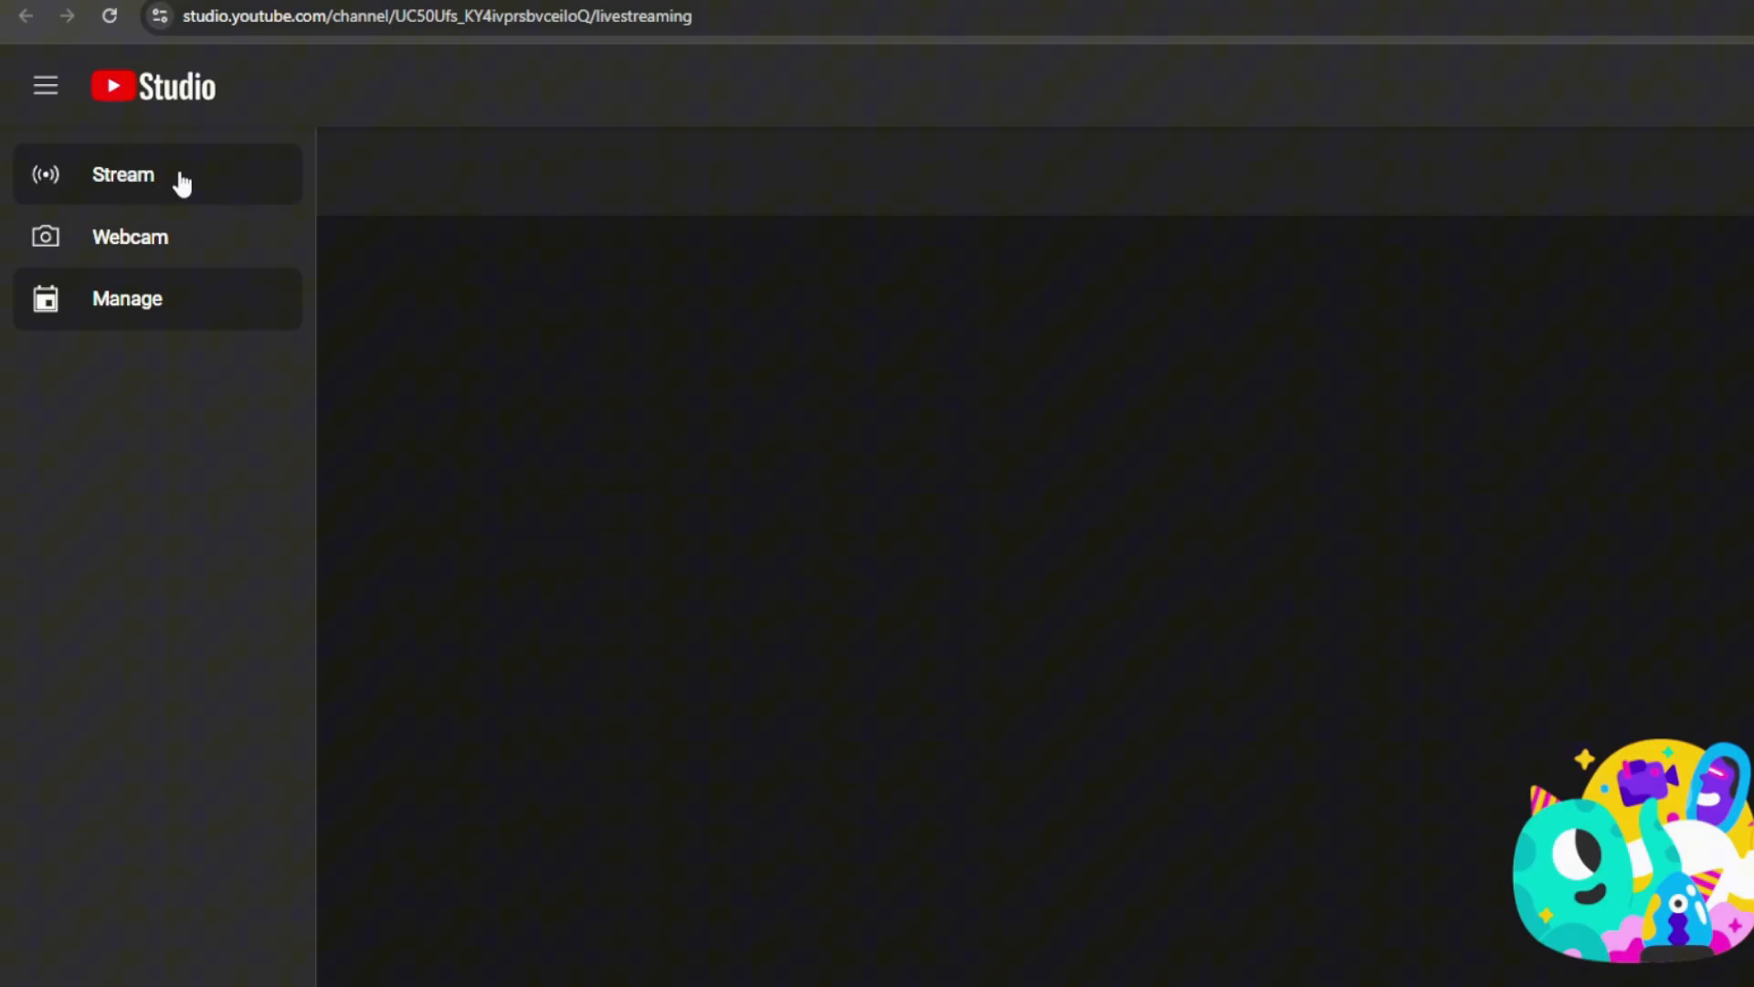
mouse_move(209, 160)
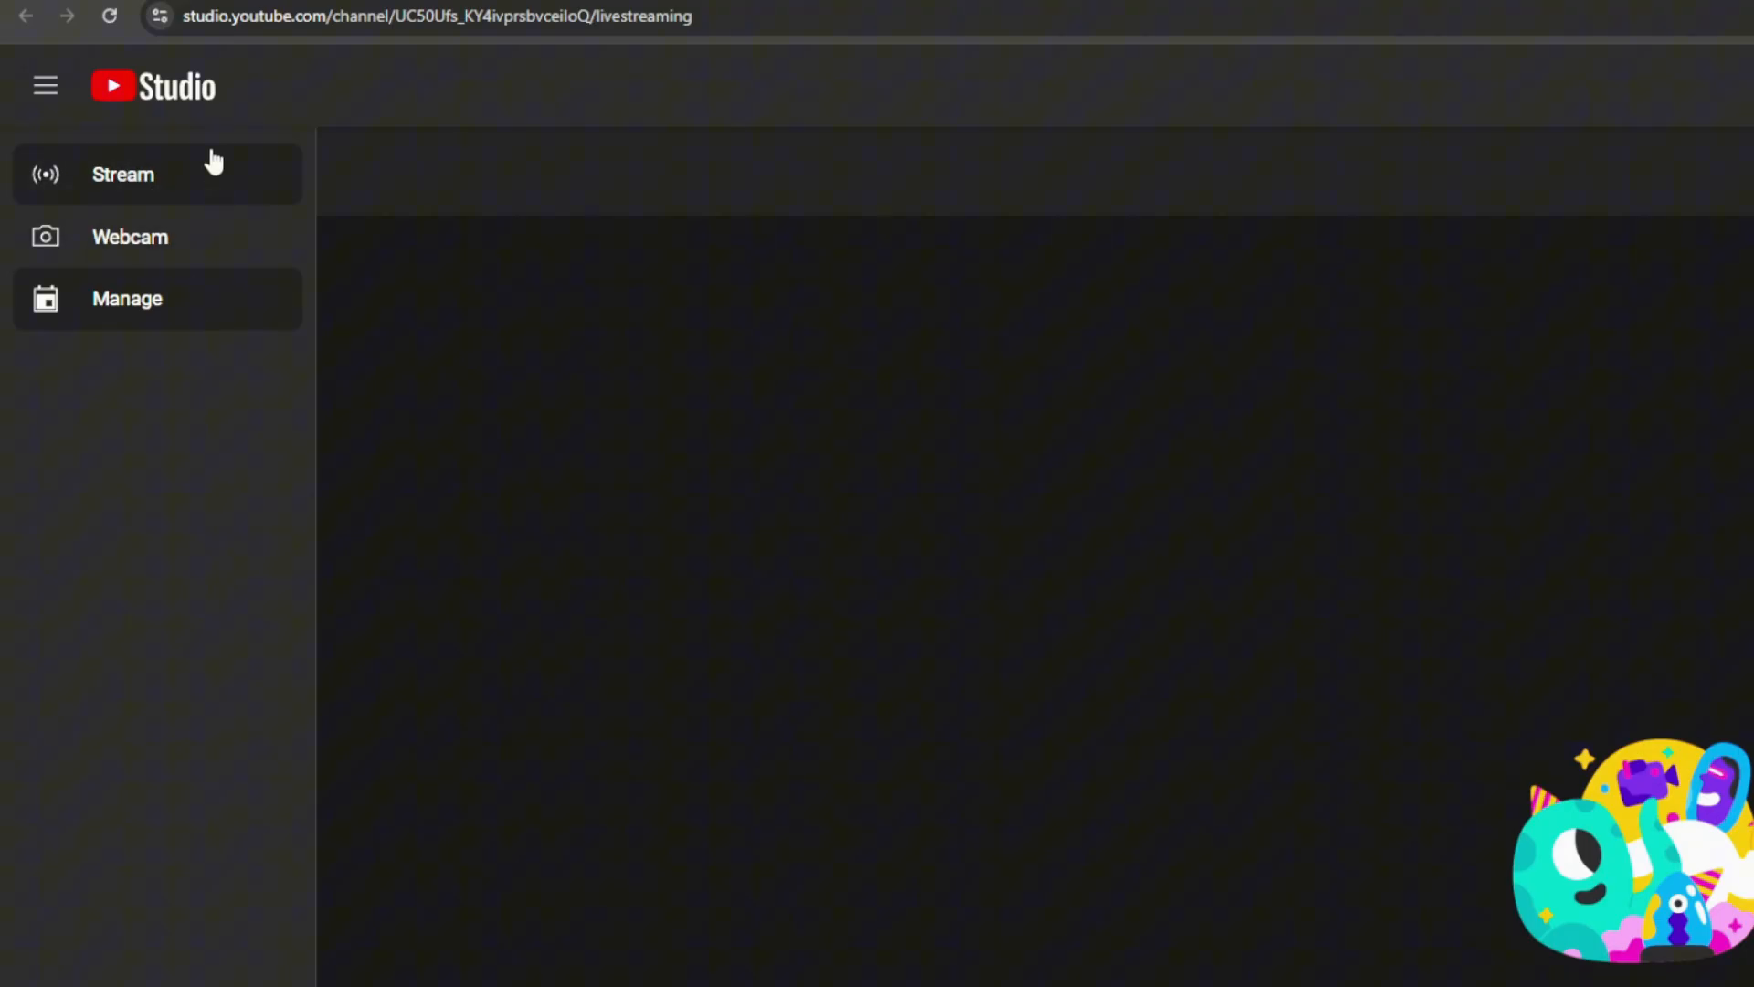
left_click(122, 173)
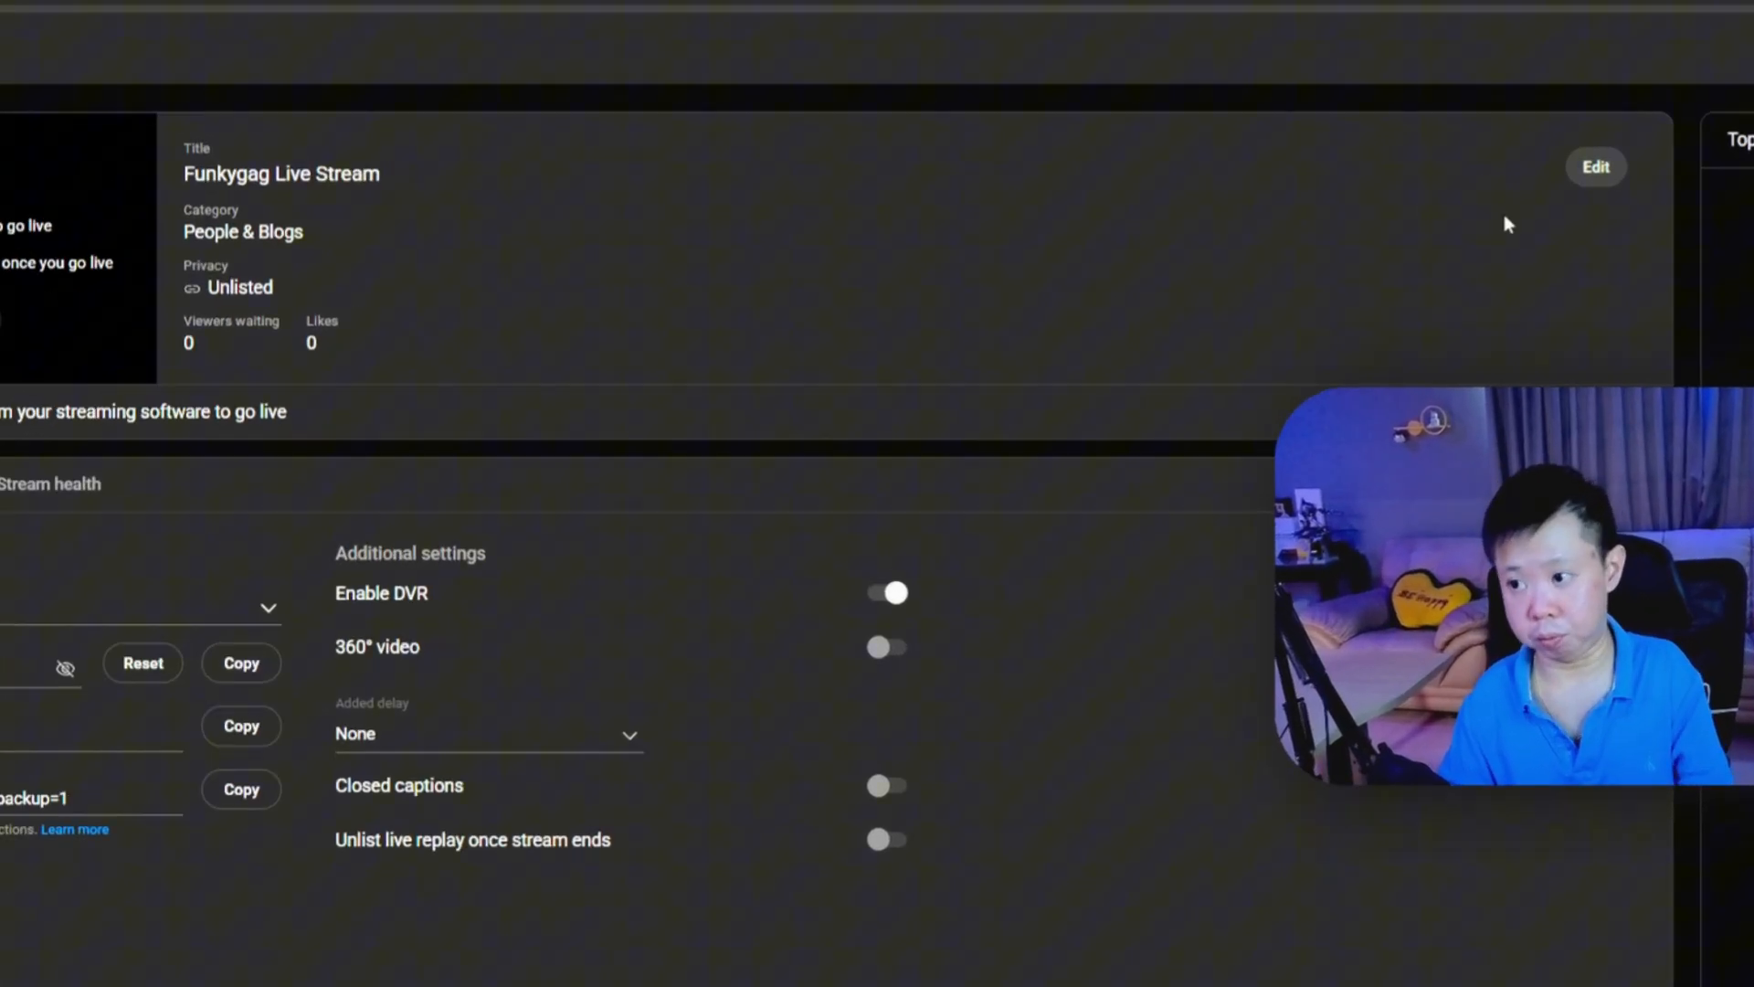
left_click(1593, 165)
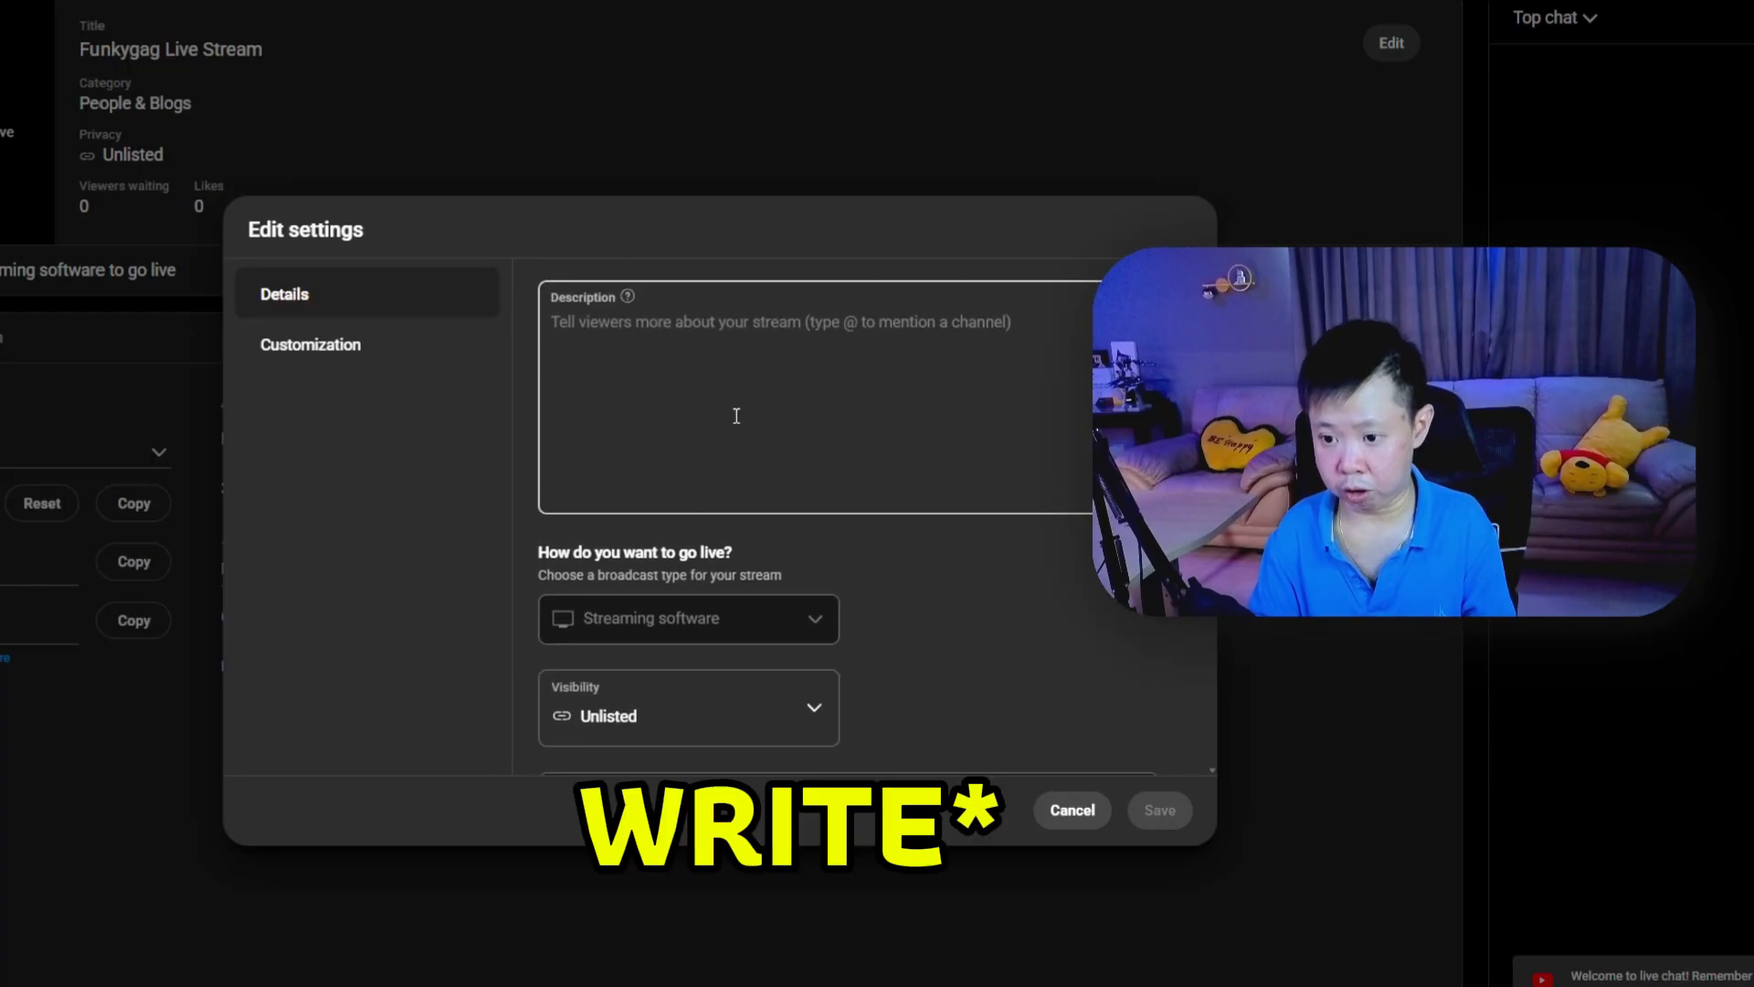
scroll("down", 3)
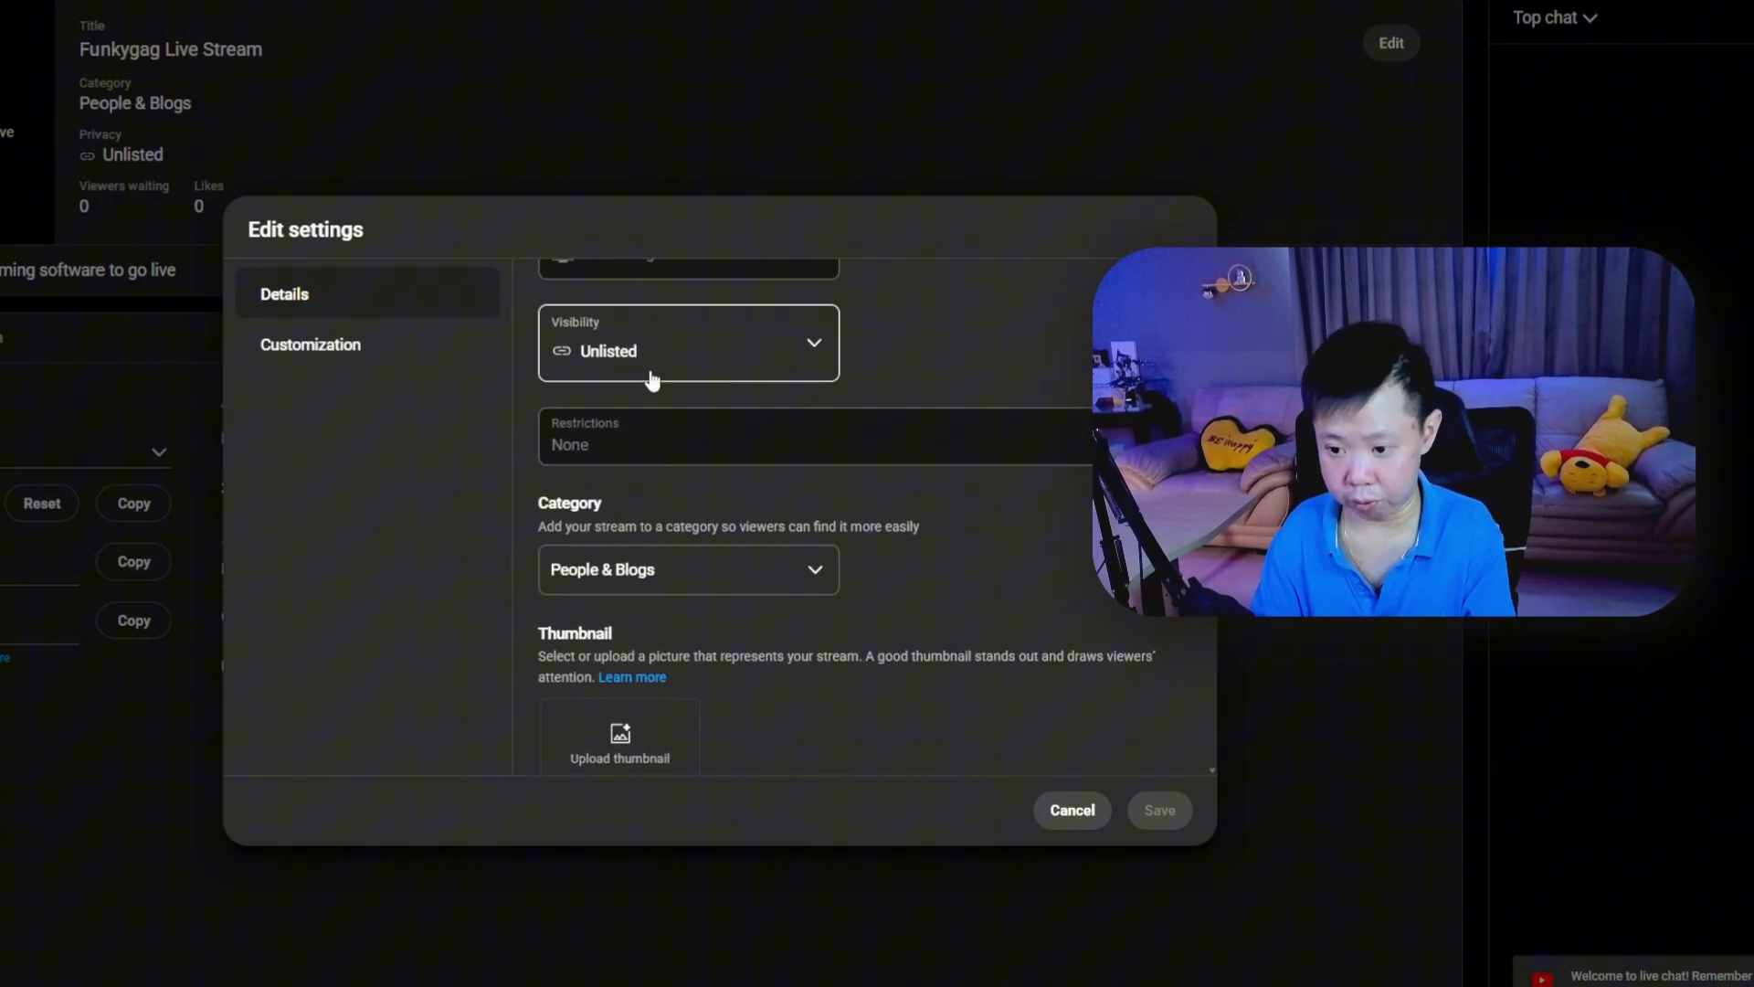
scroll("down", 3)
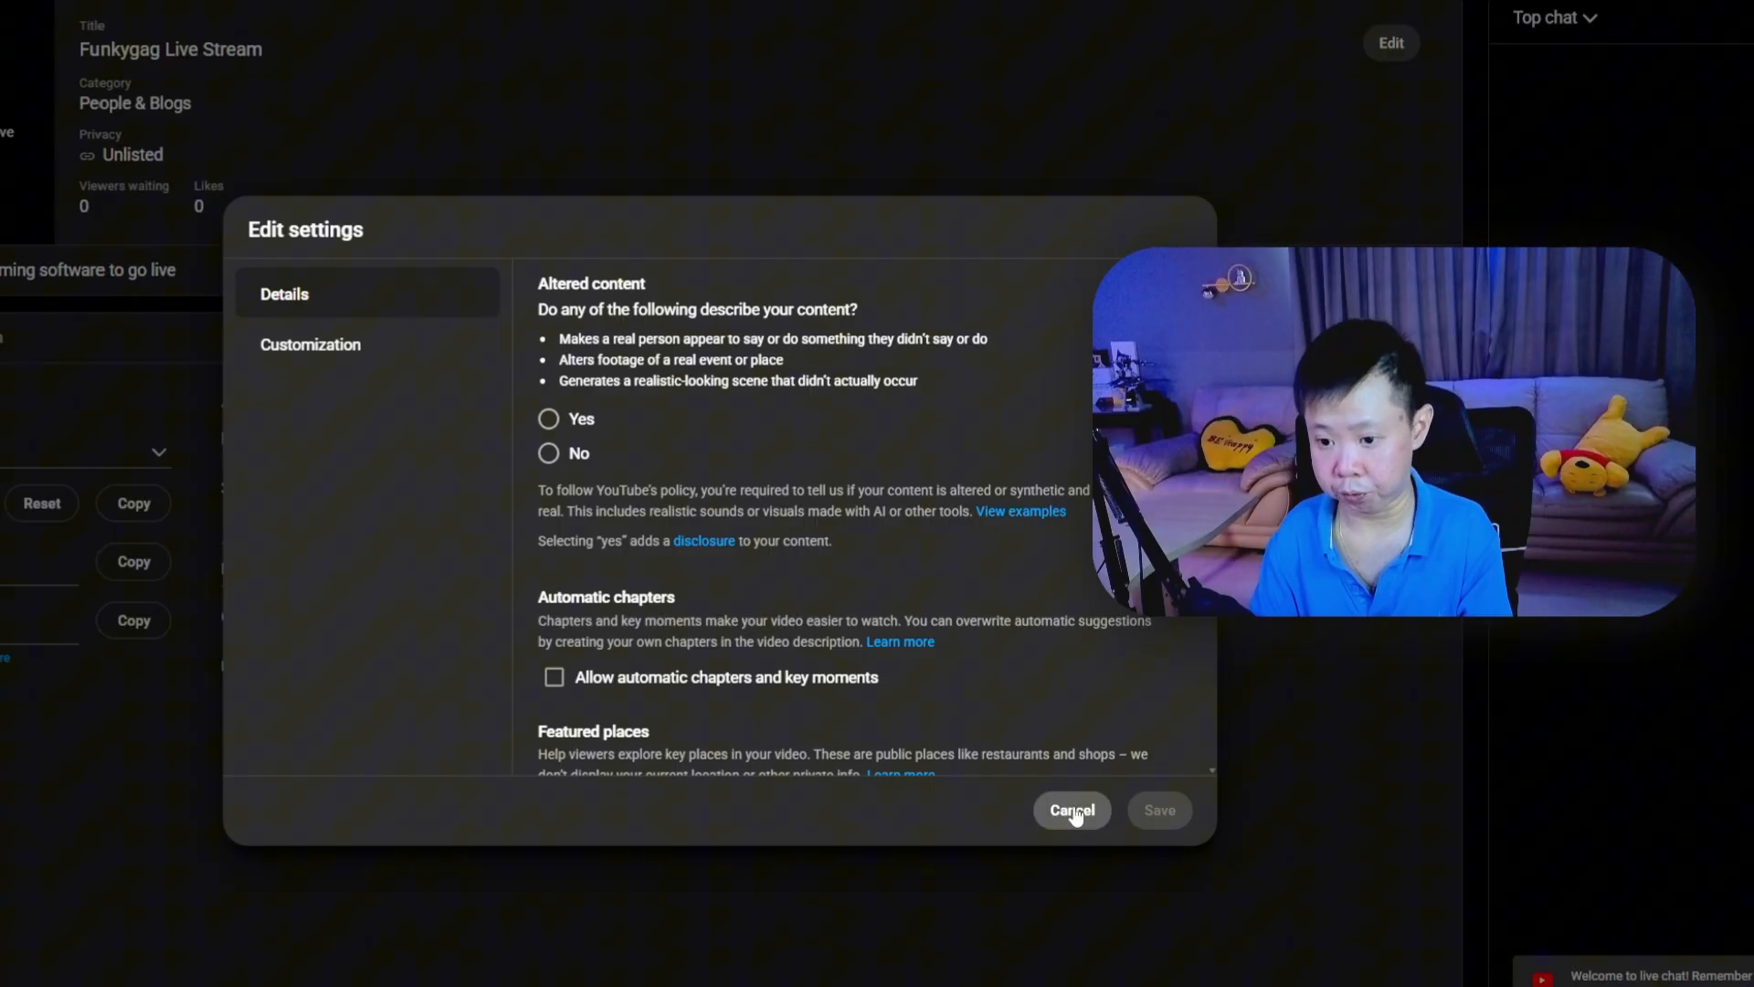
left_click(1070, 810)
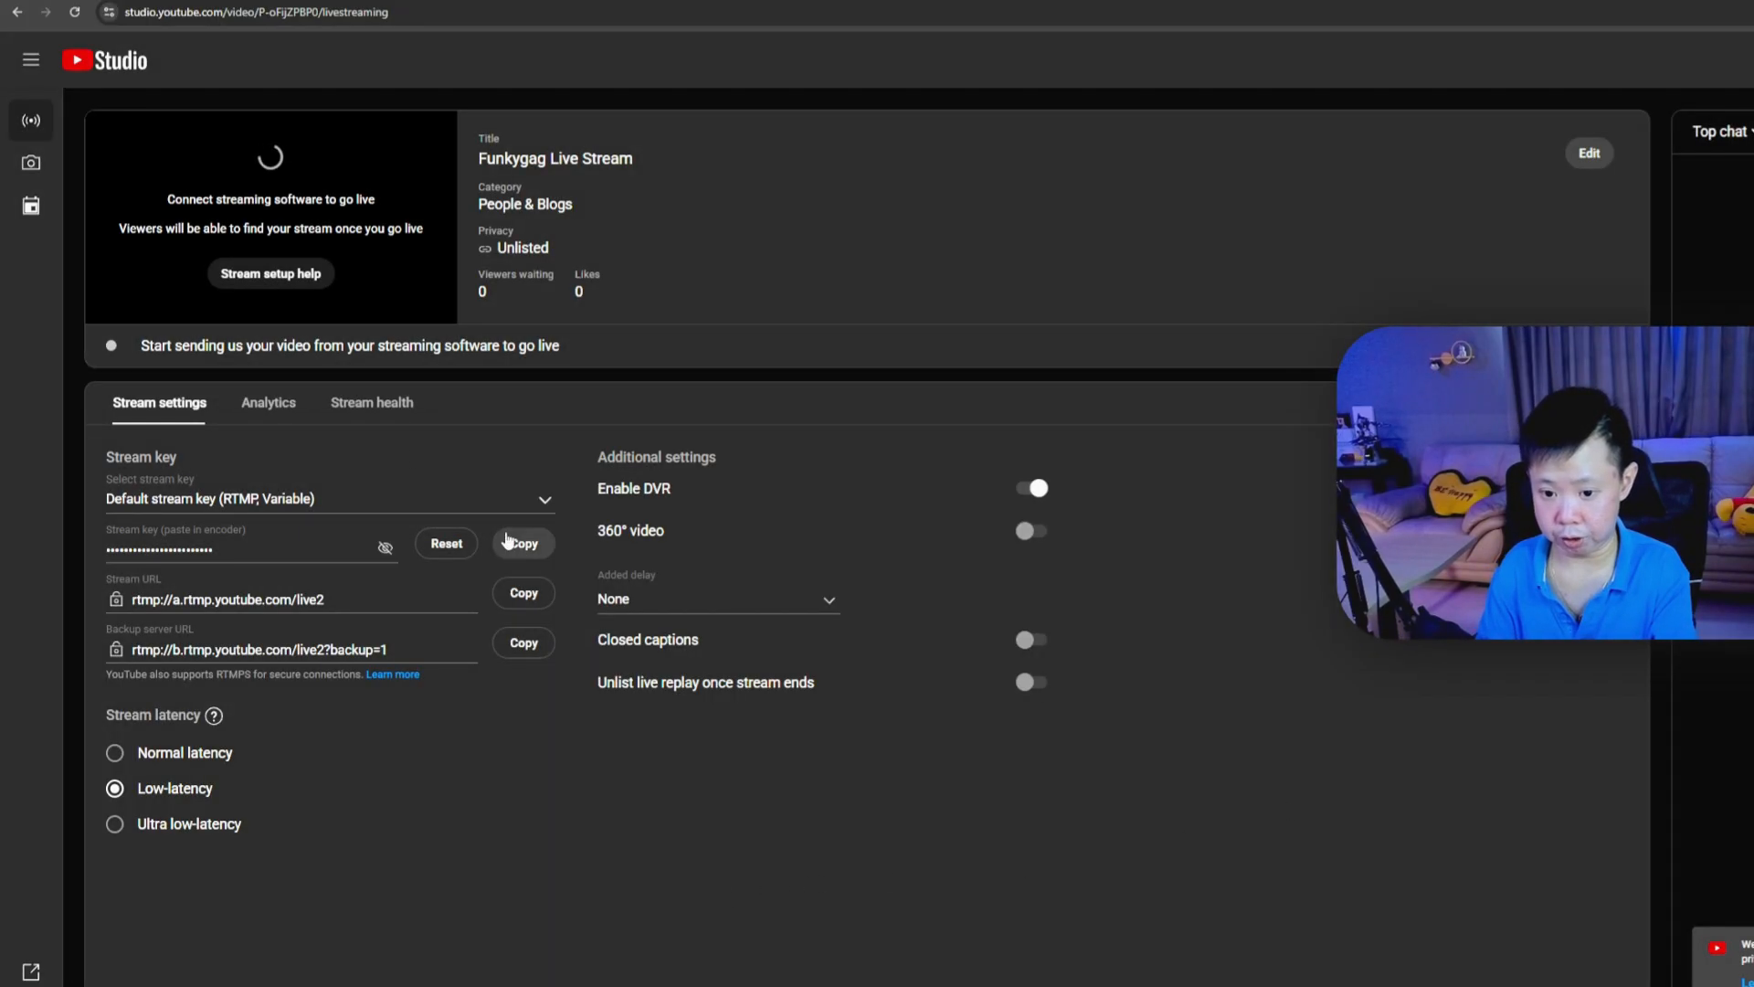
left_click(523, 543)
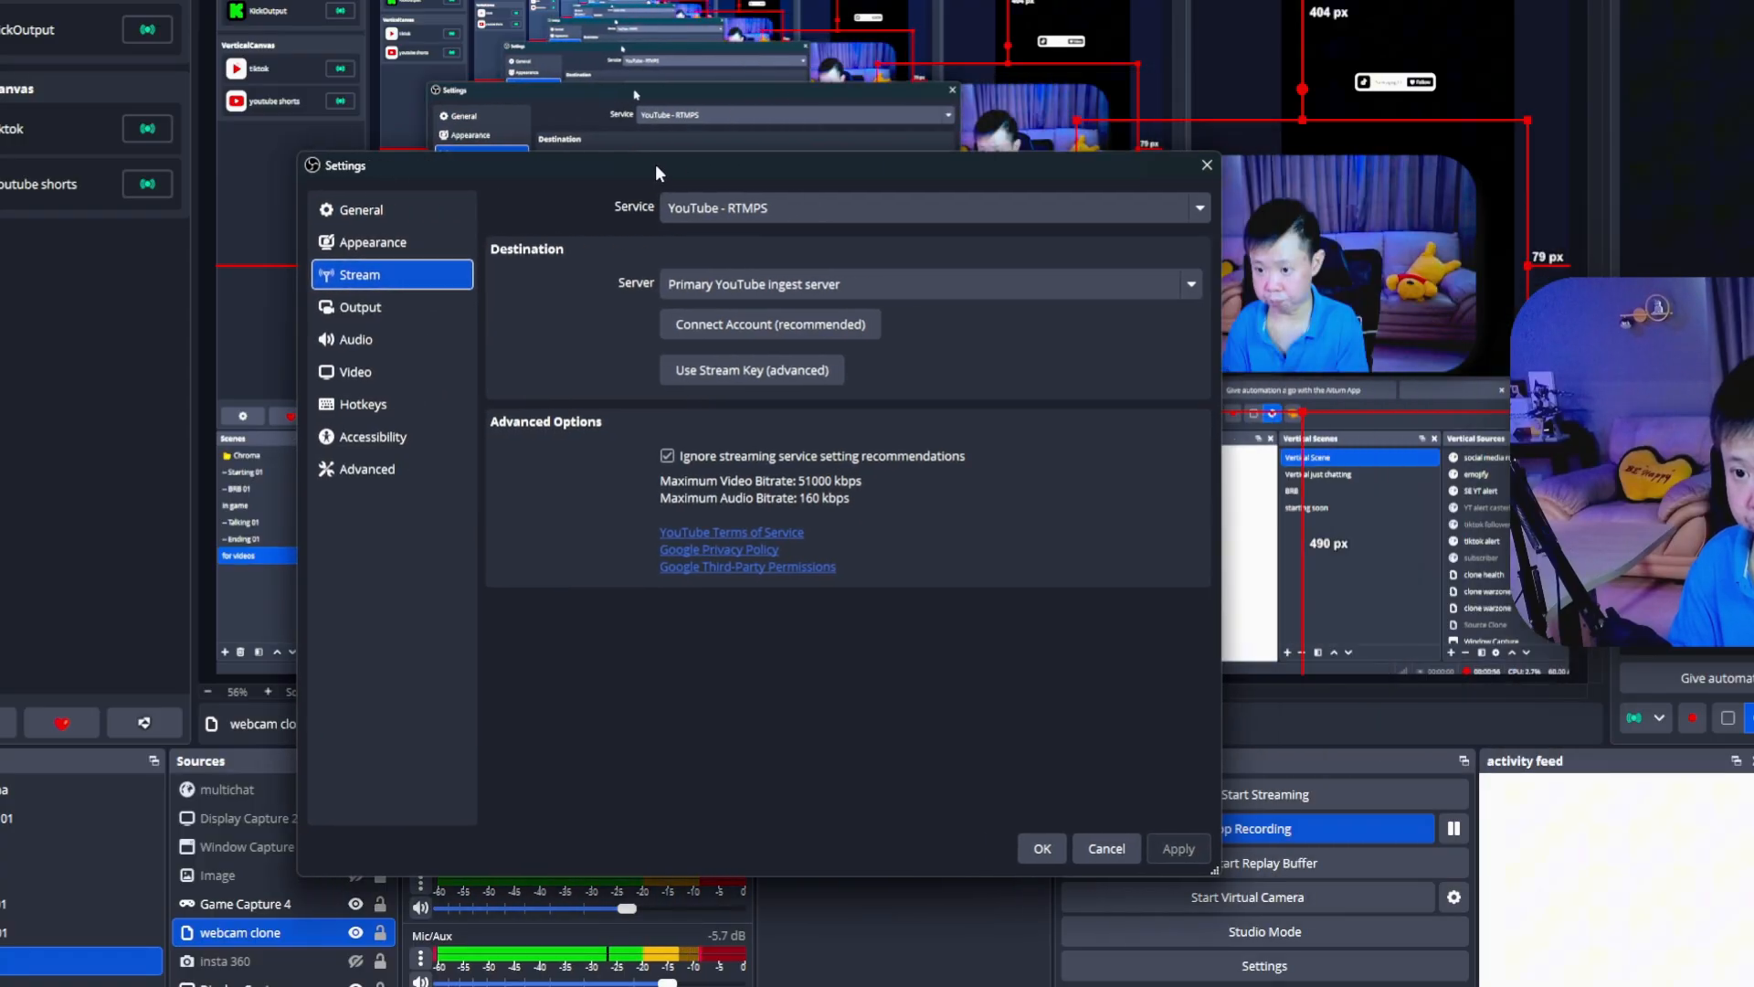
left_click(751, 369)
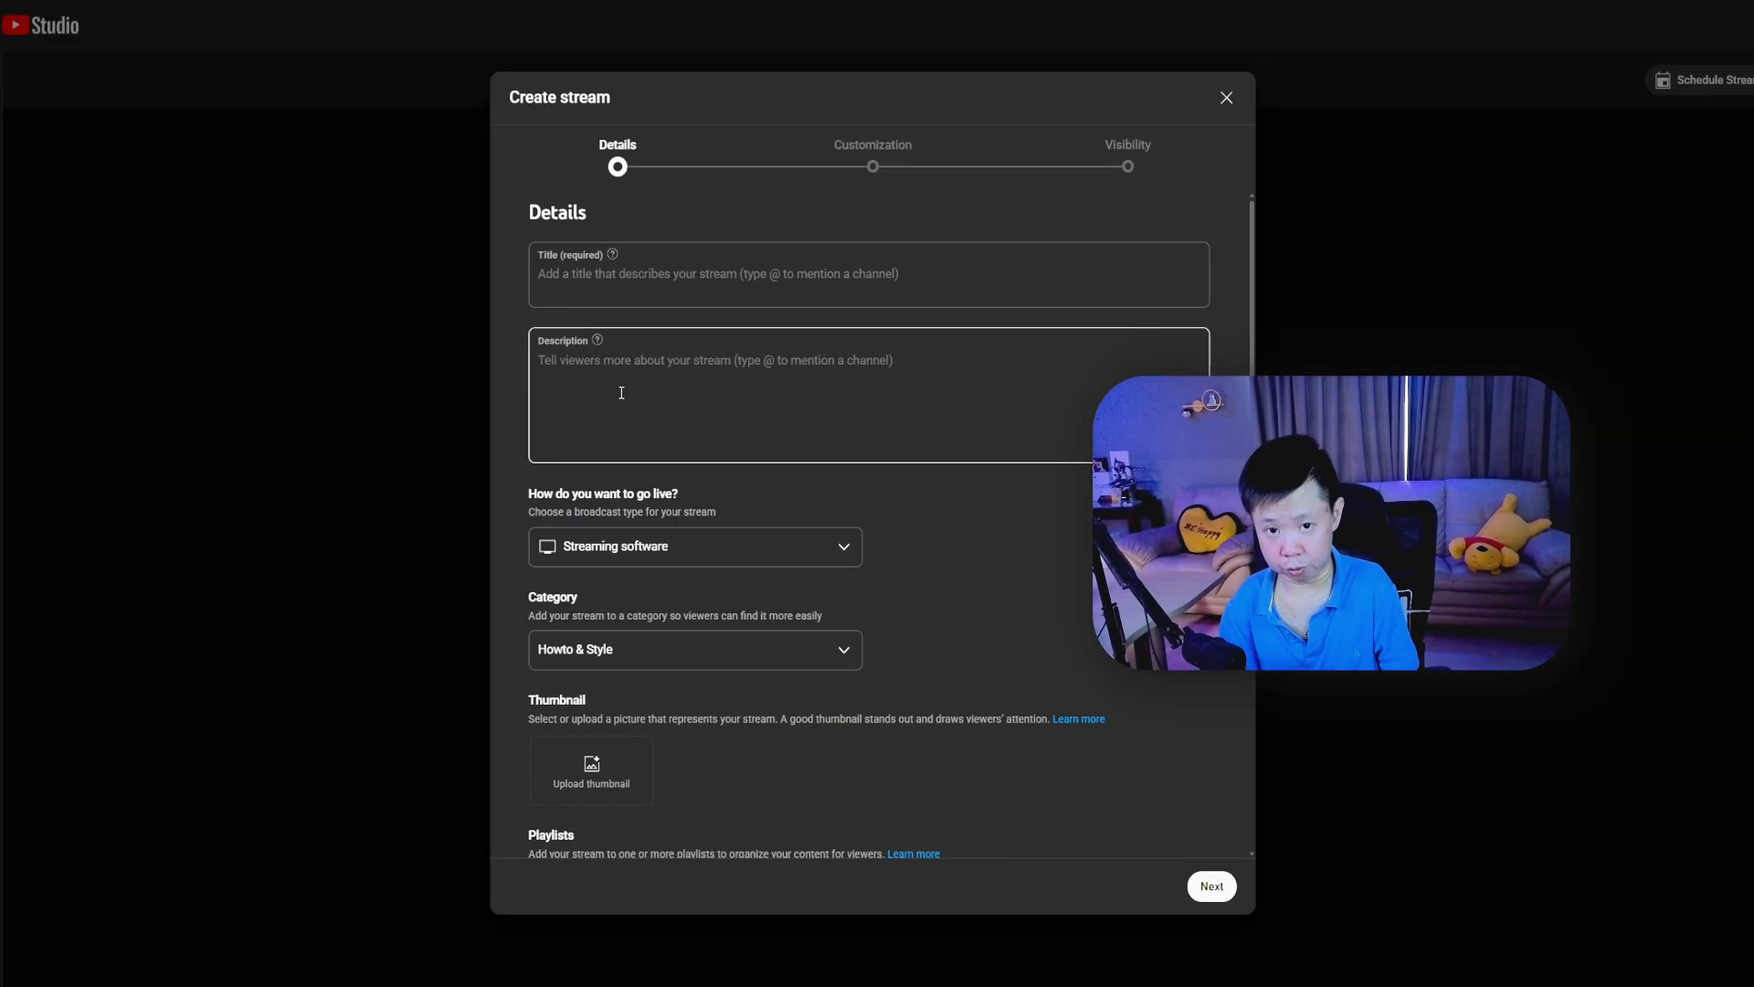
Scroll through the Create stream Details page showing title, description and Howto & Style category
scroll("down", 3)
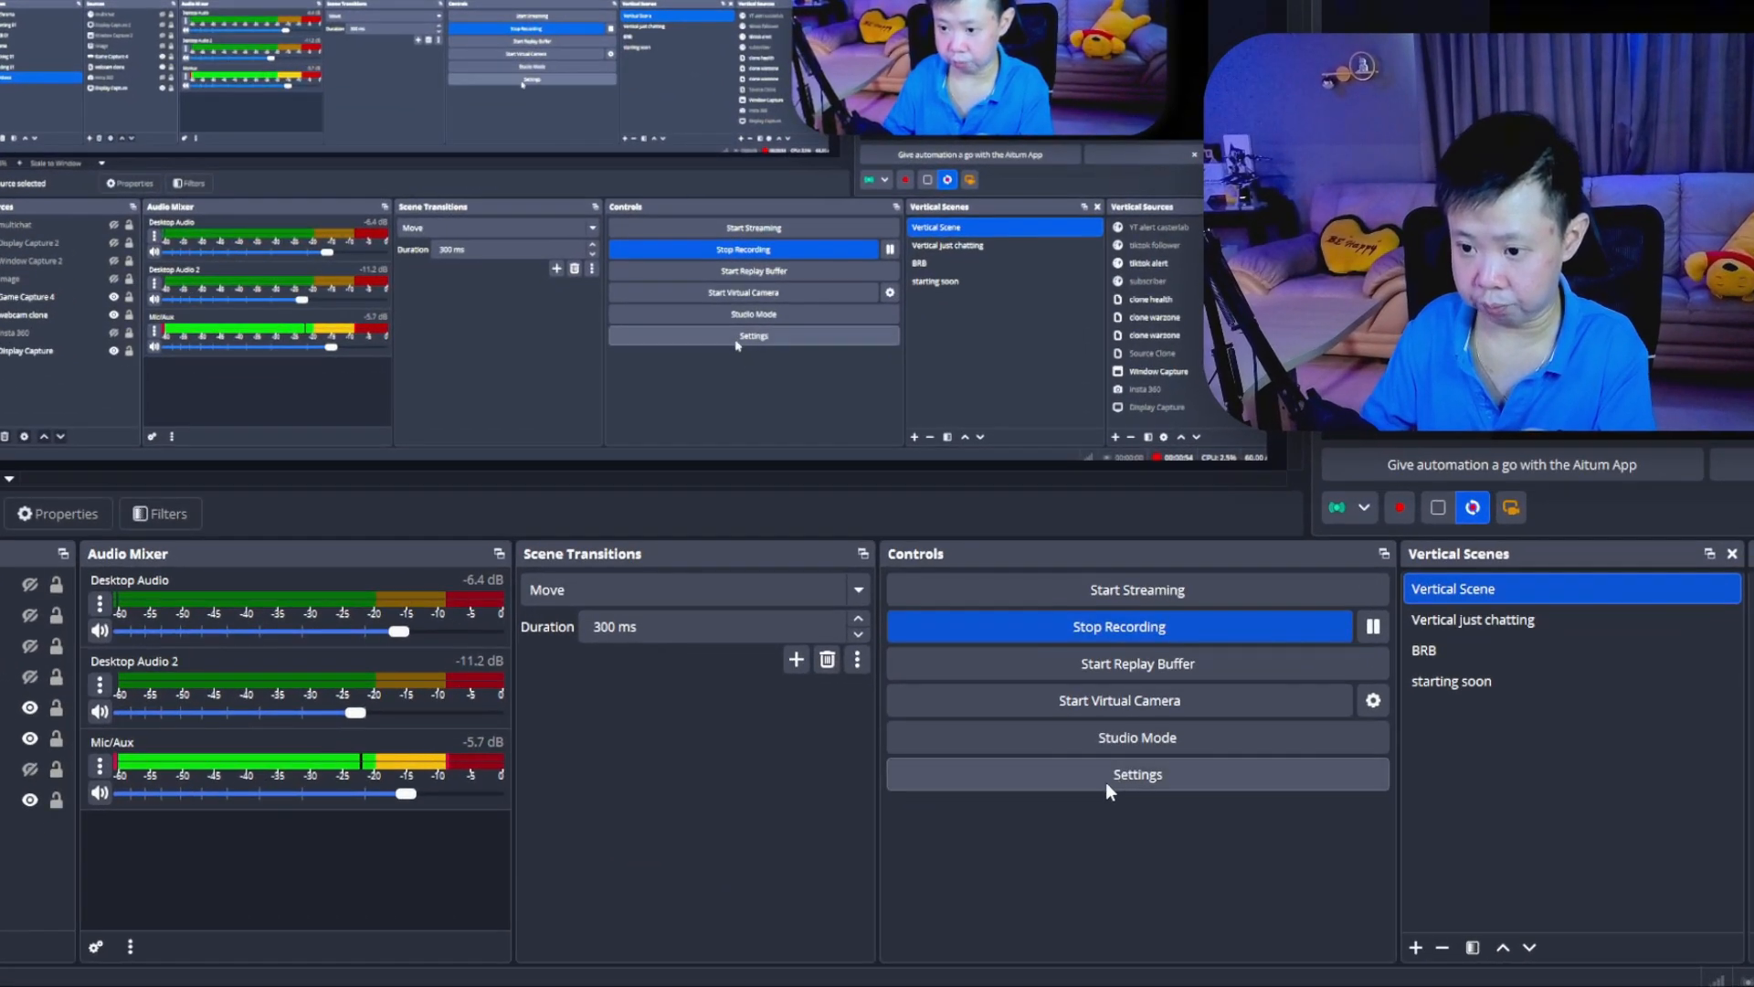
left_click(1136, 774)
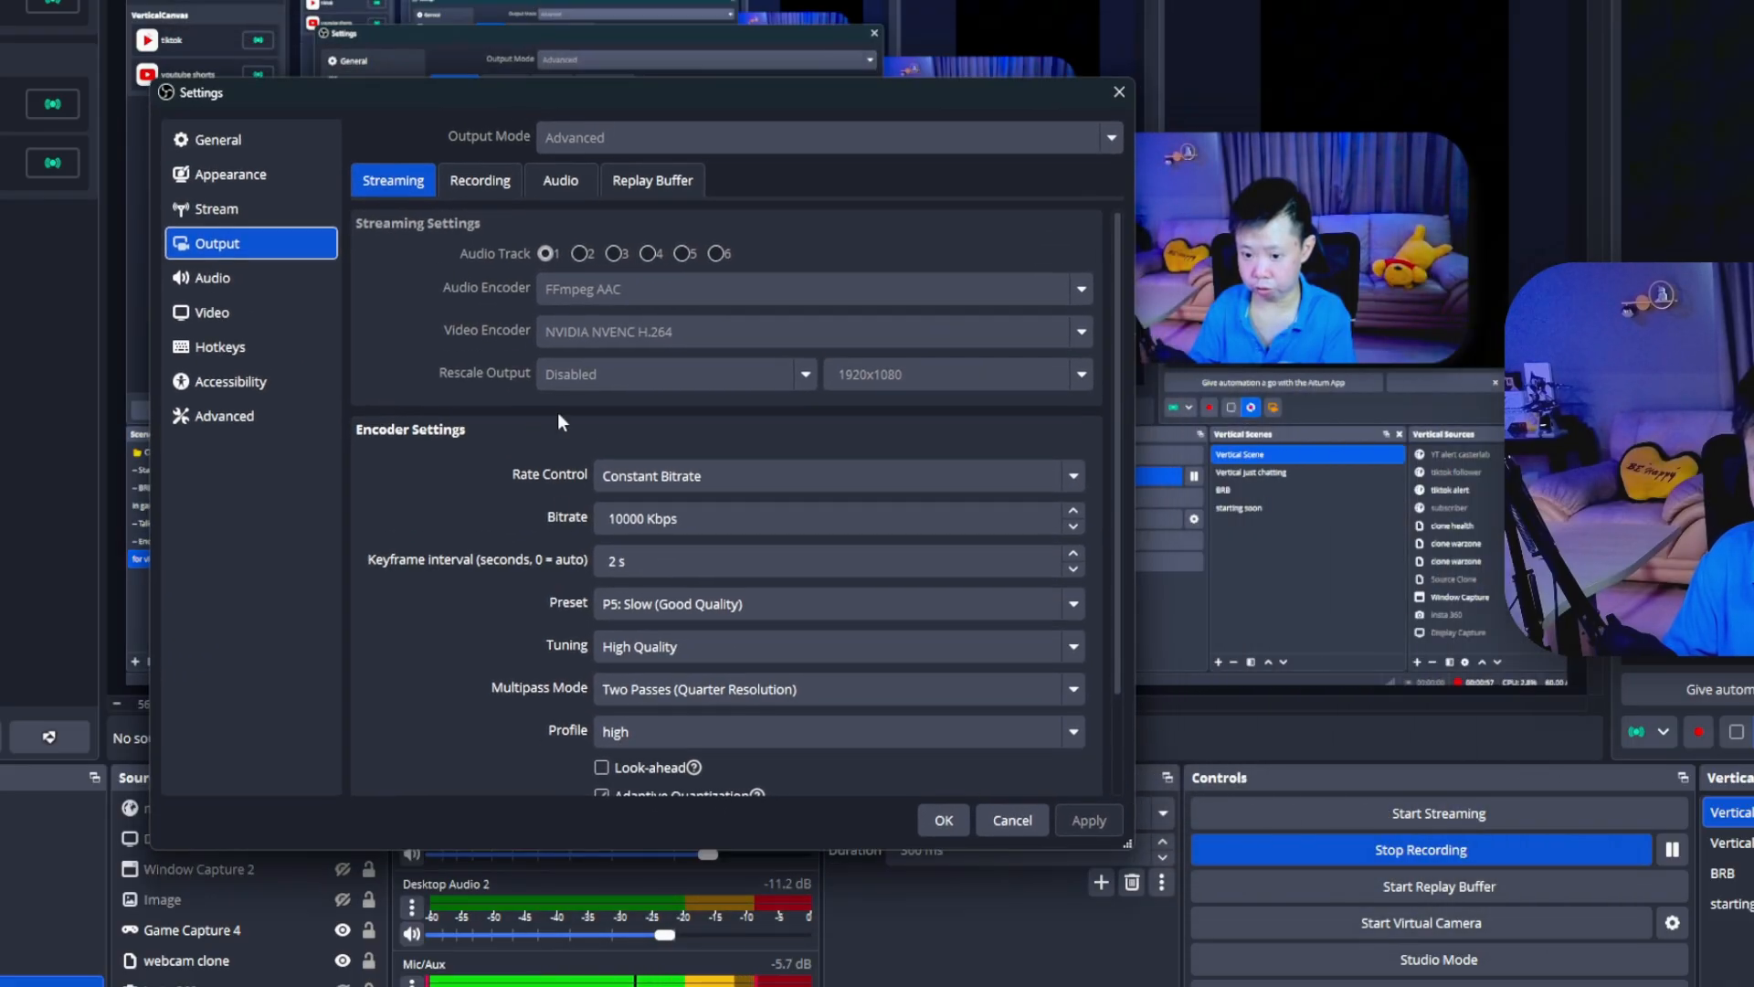
scroll("down", 3)
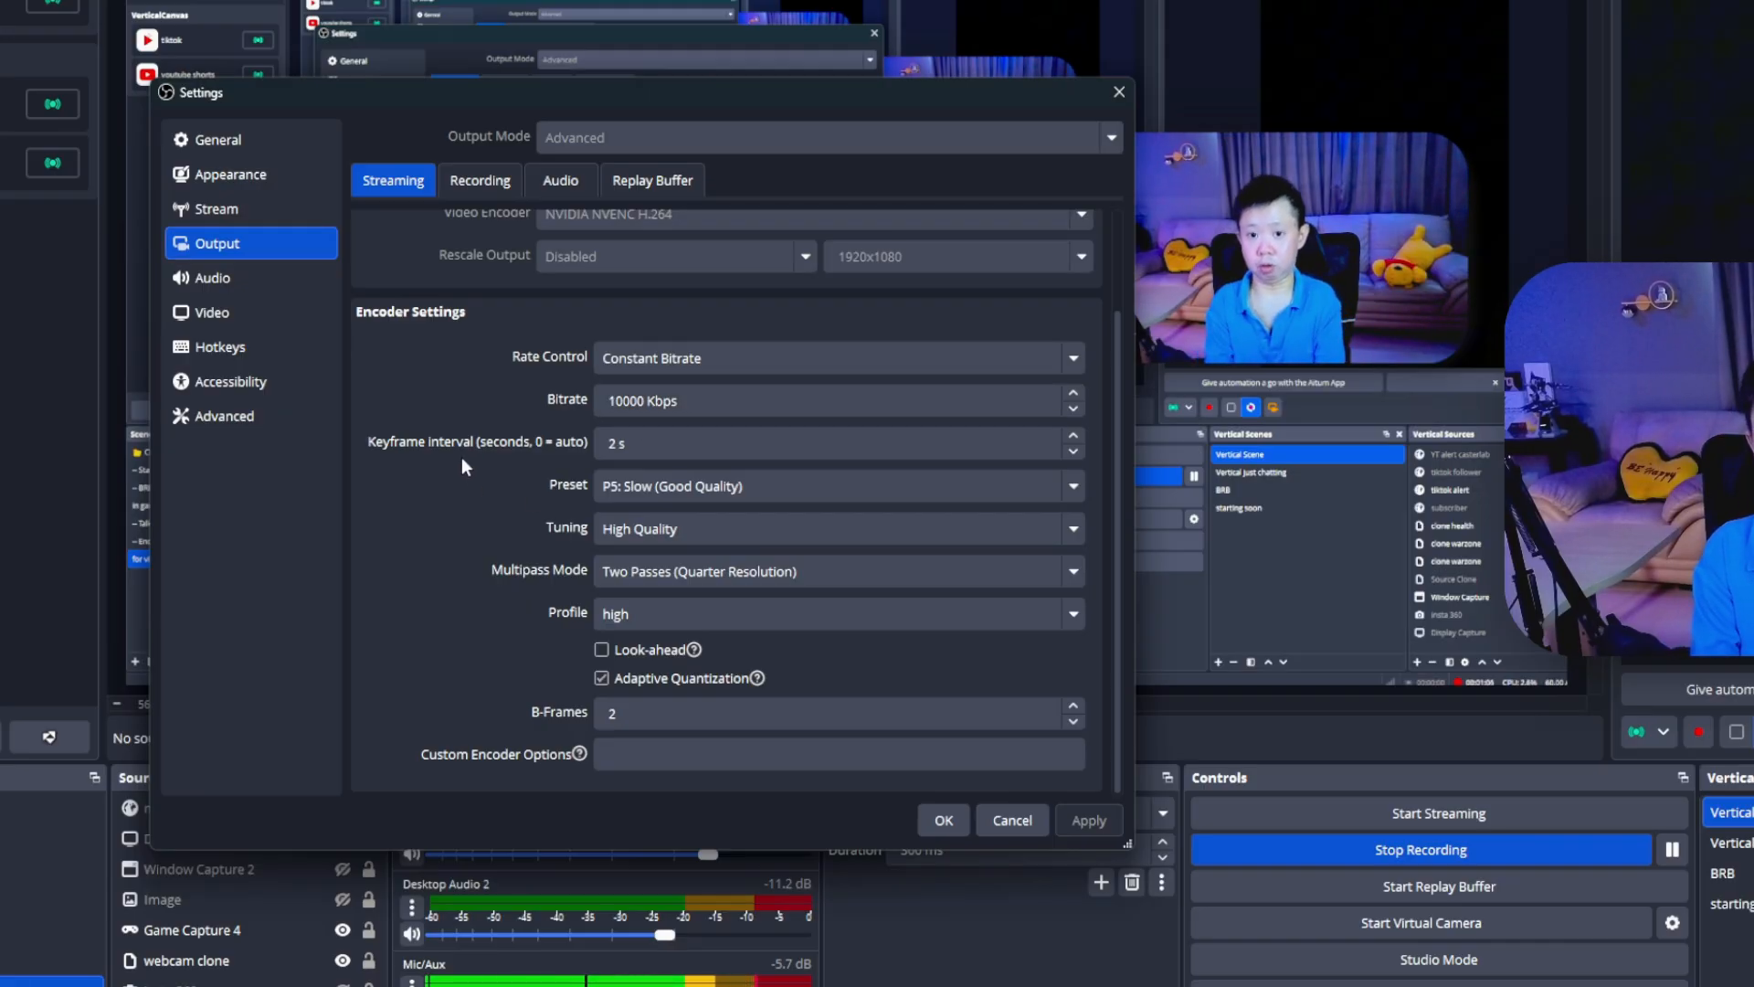
left_click(1007, 820)
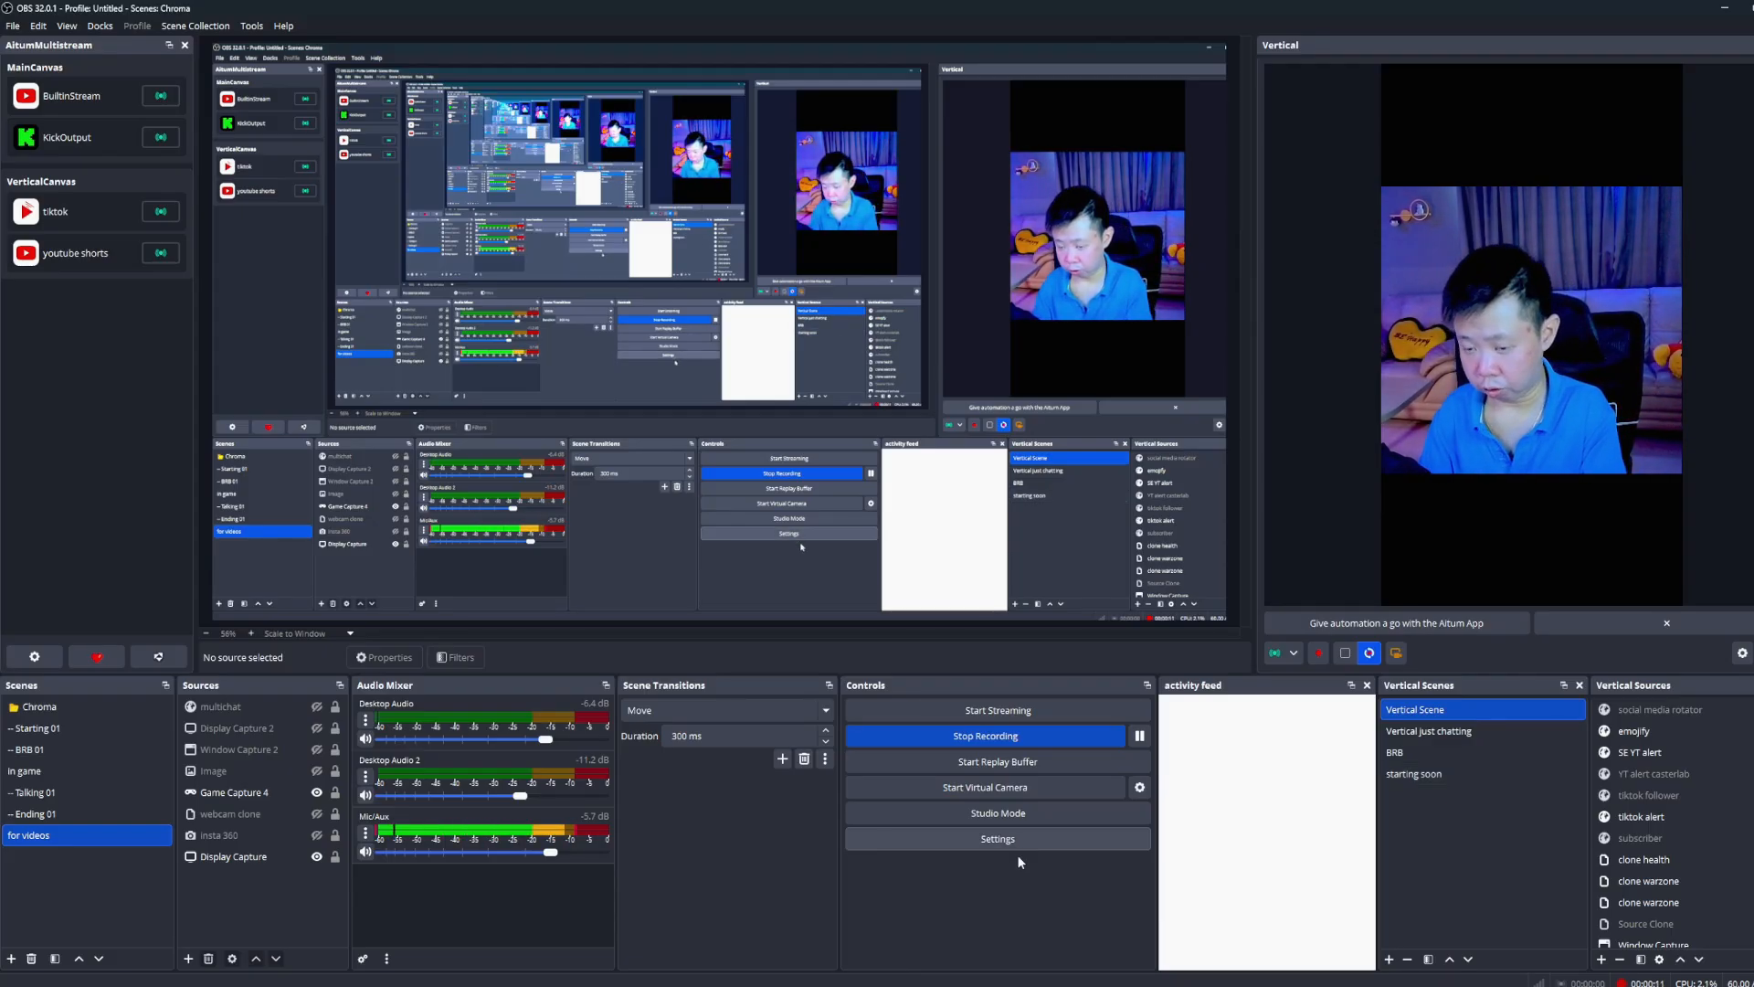
Confirm 2560x1440 base and output resolution at 60 FPS, then close Settings
left_click(996, 837)
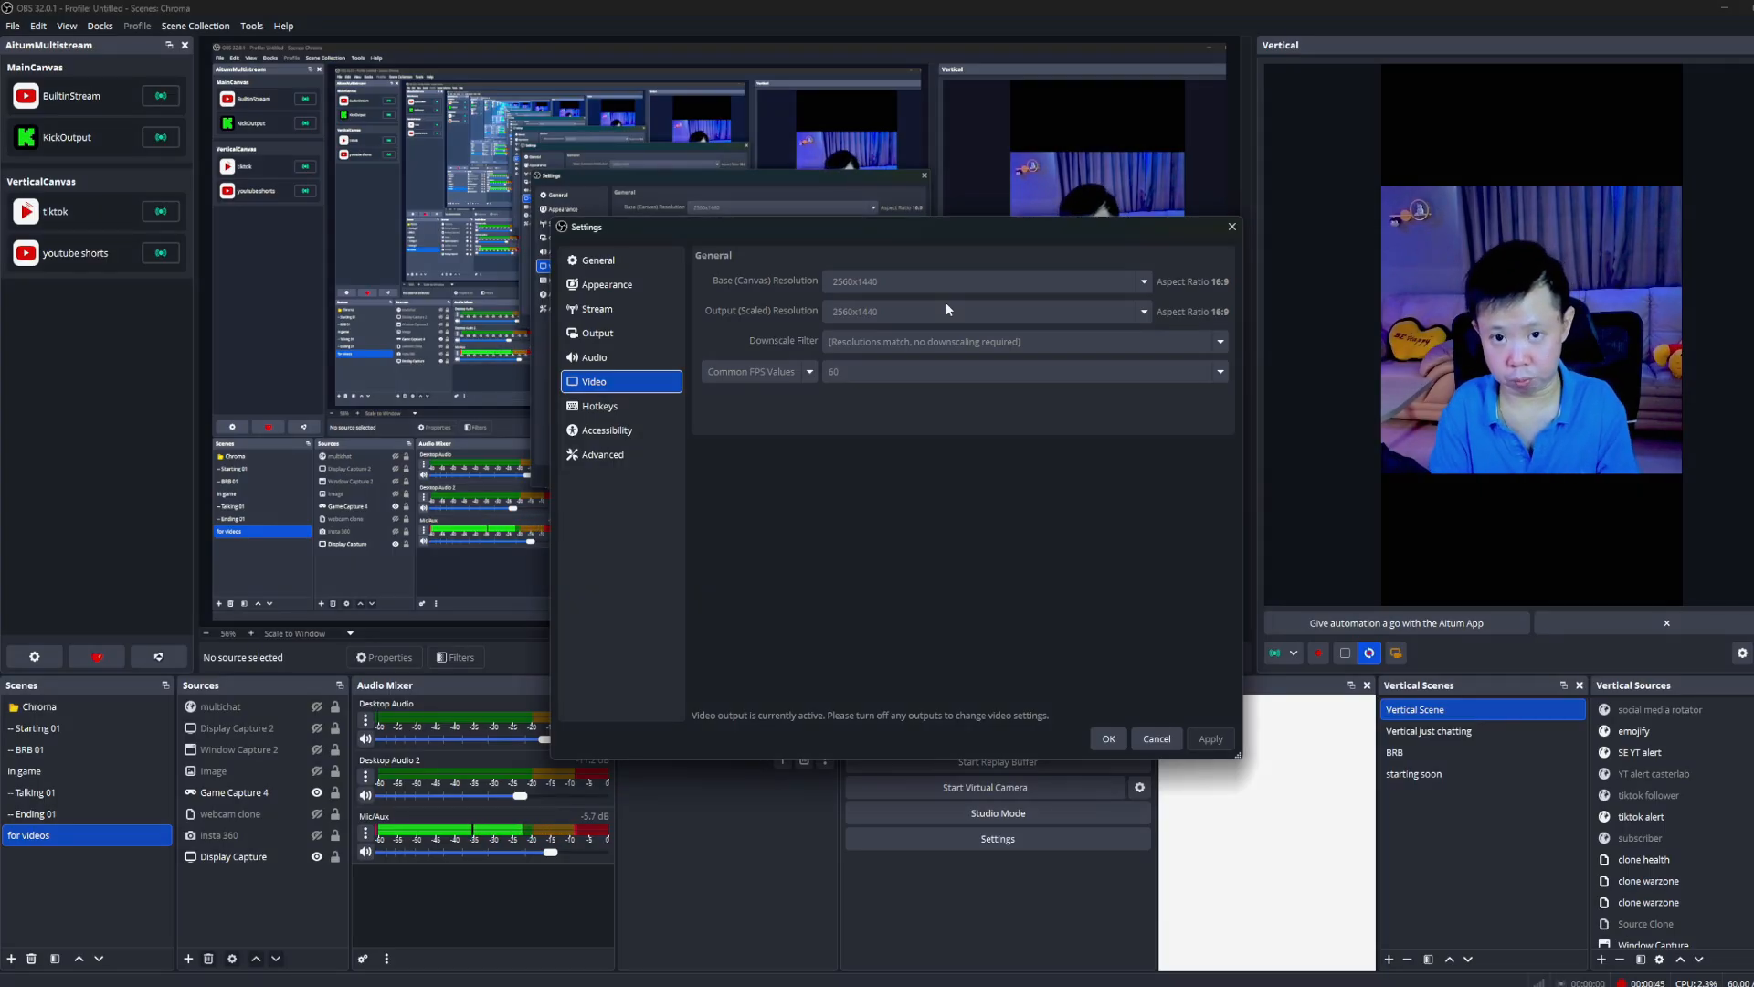
left_click(1156, 738)
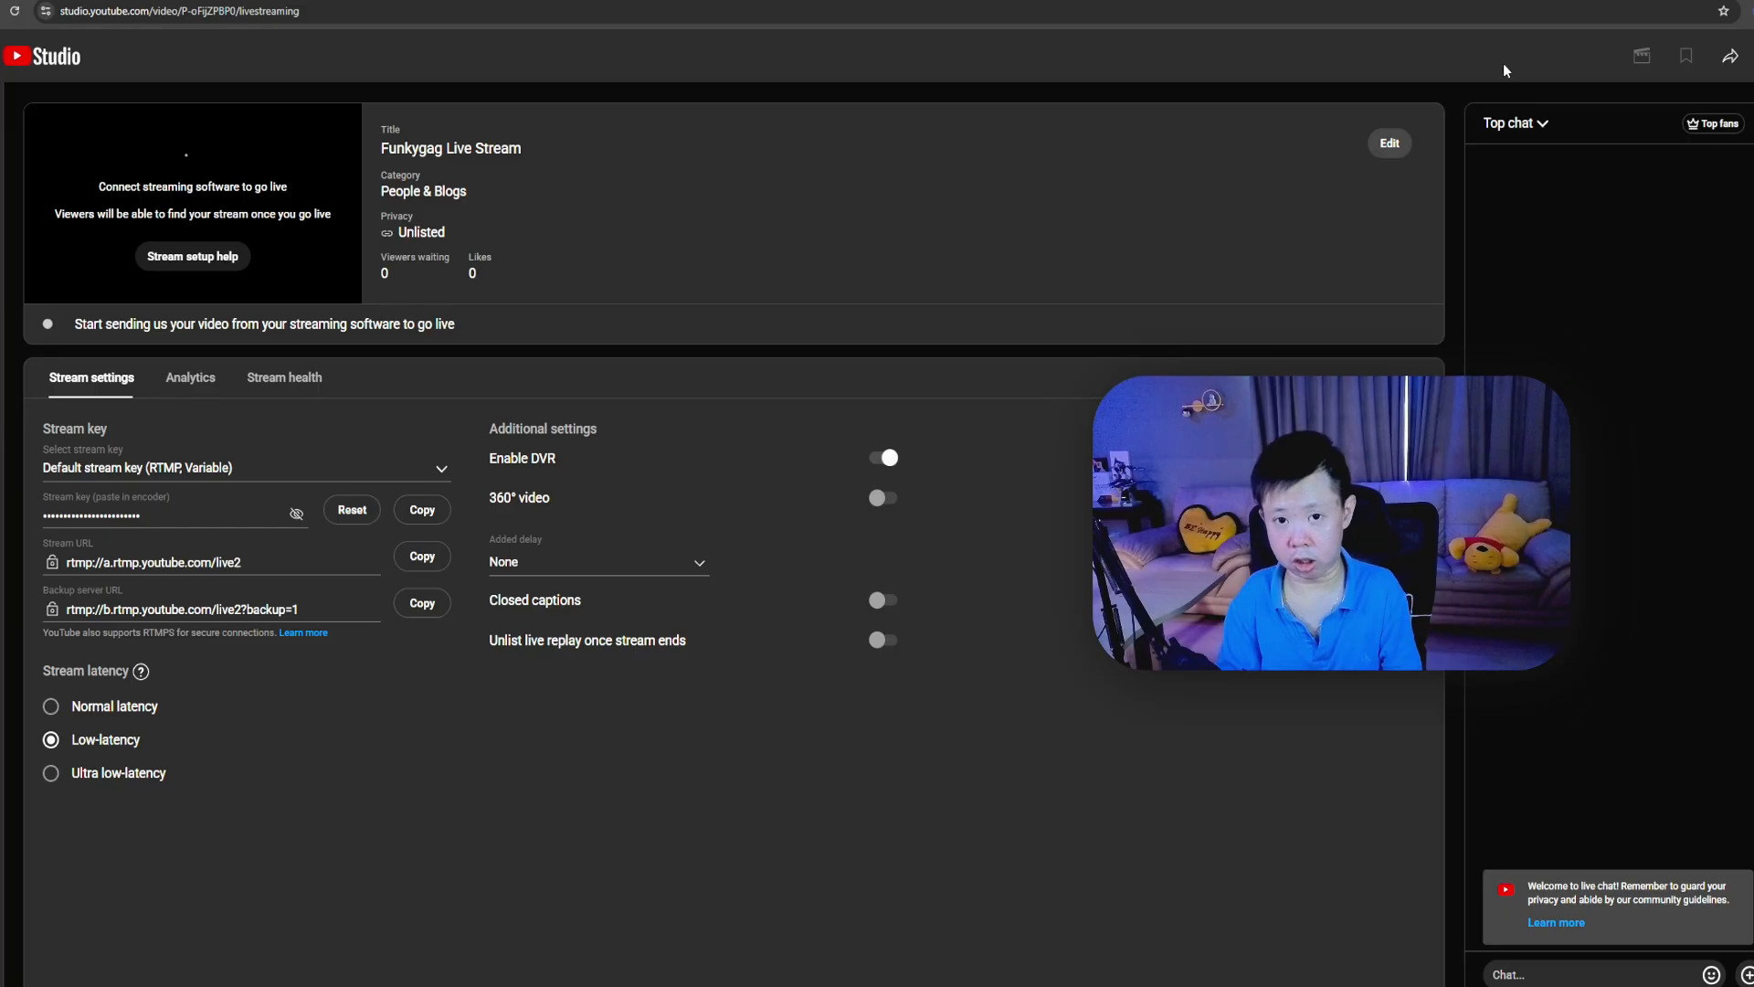
Change the stream's visibility from Unlisted to Public and save
left_click(1389, 143)
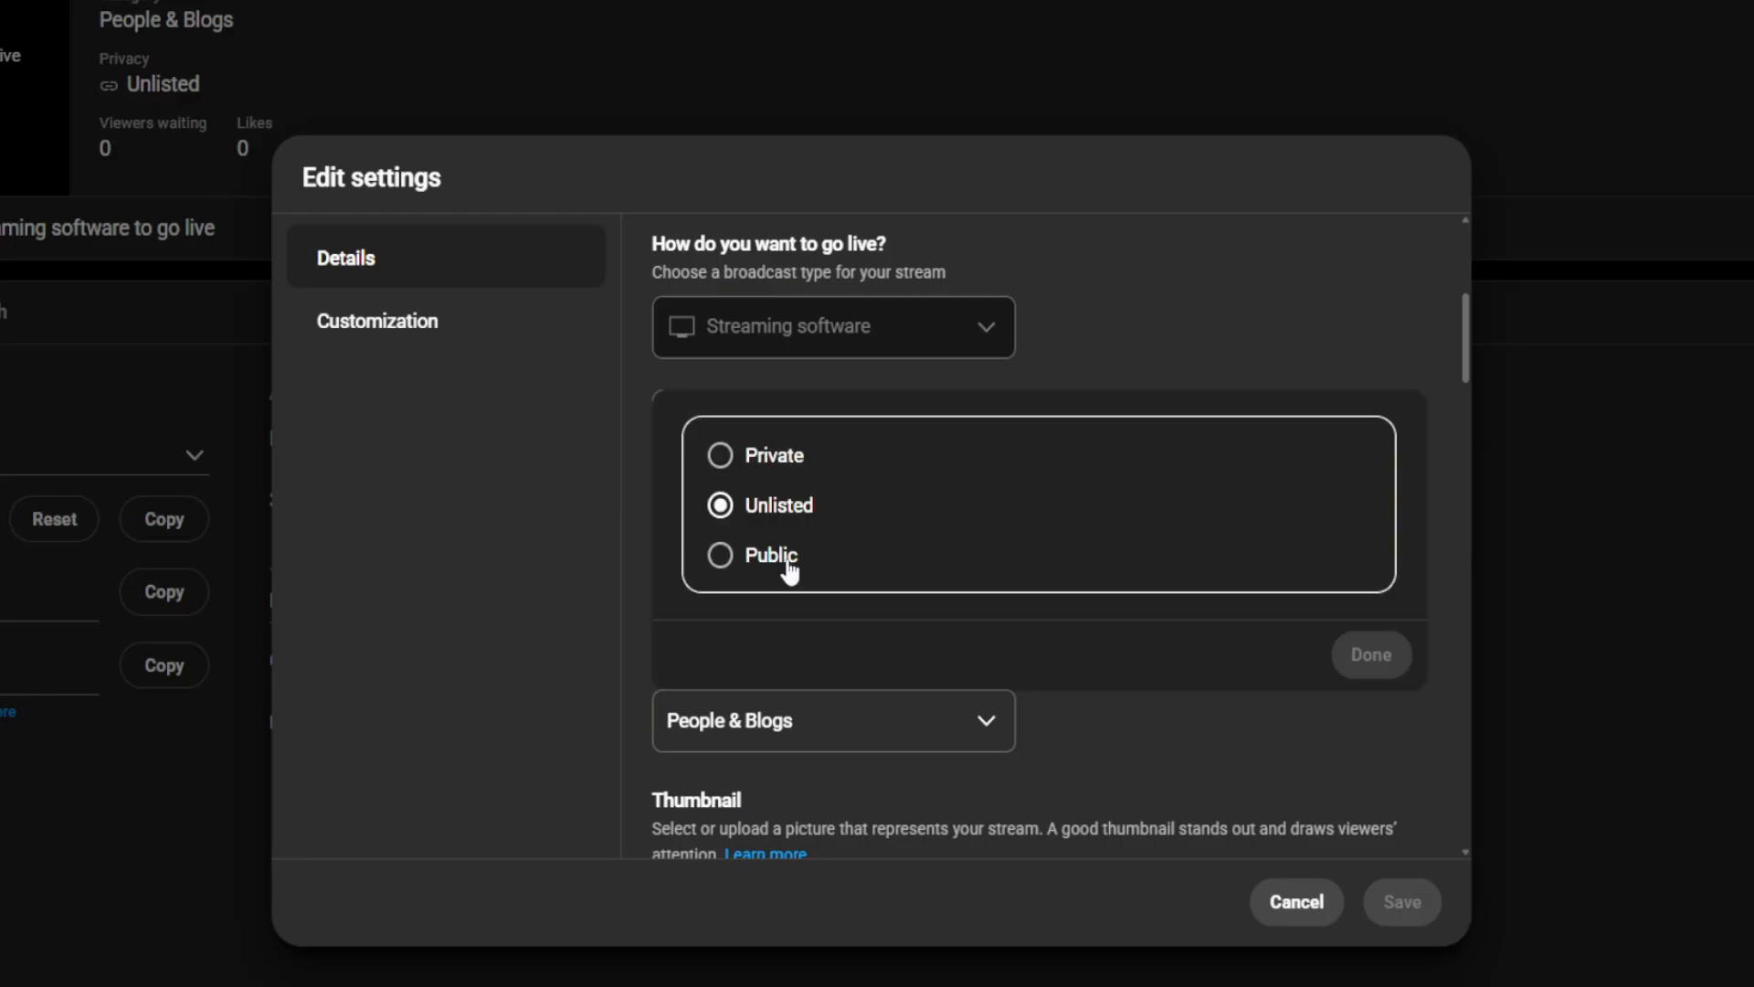
left_click(769, 554)
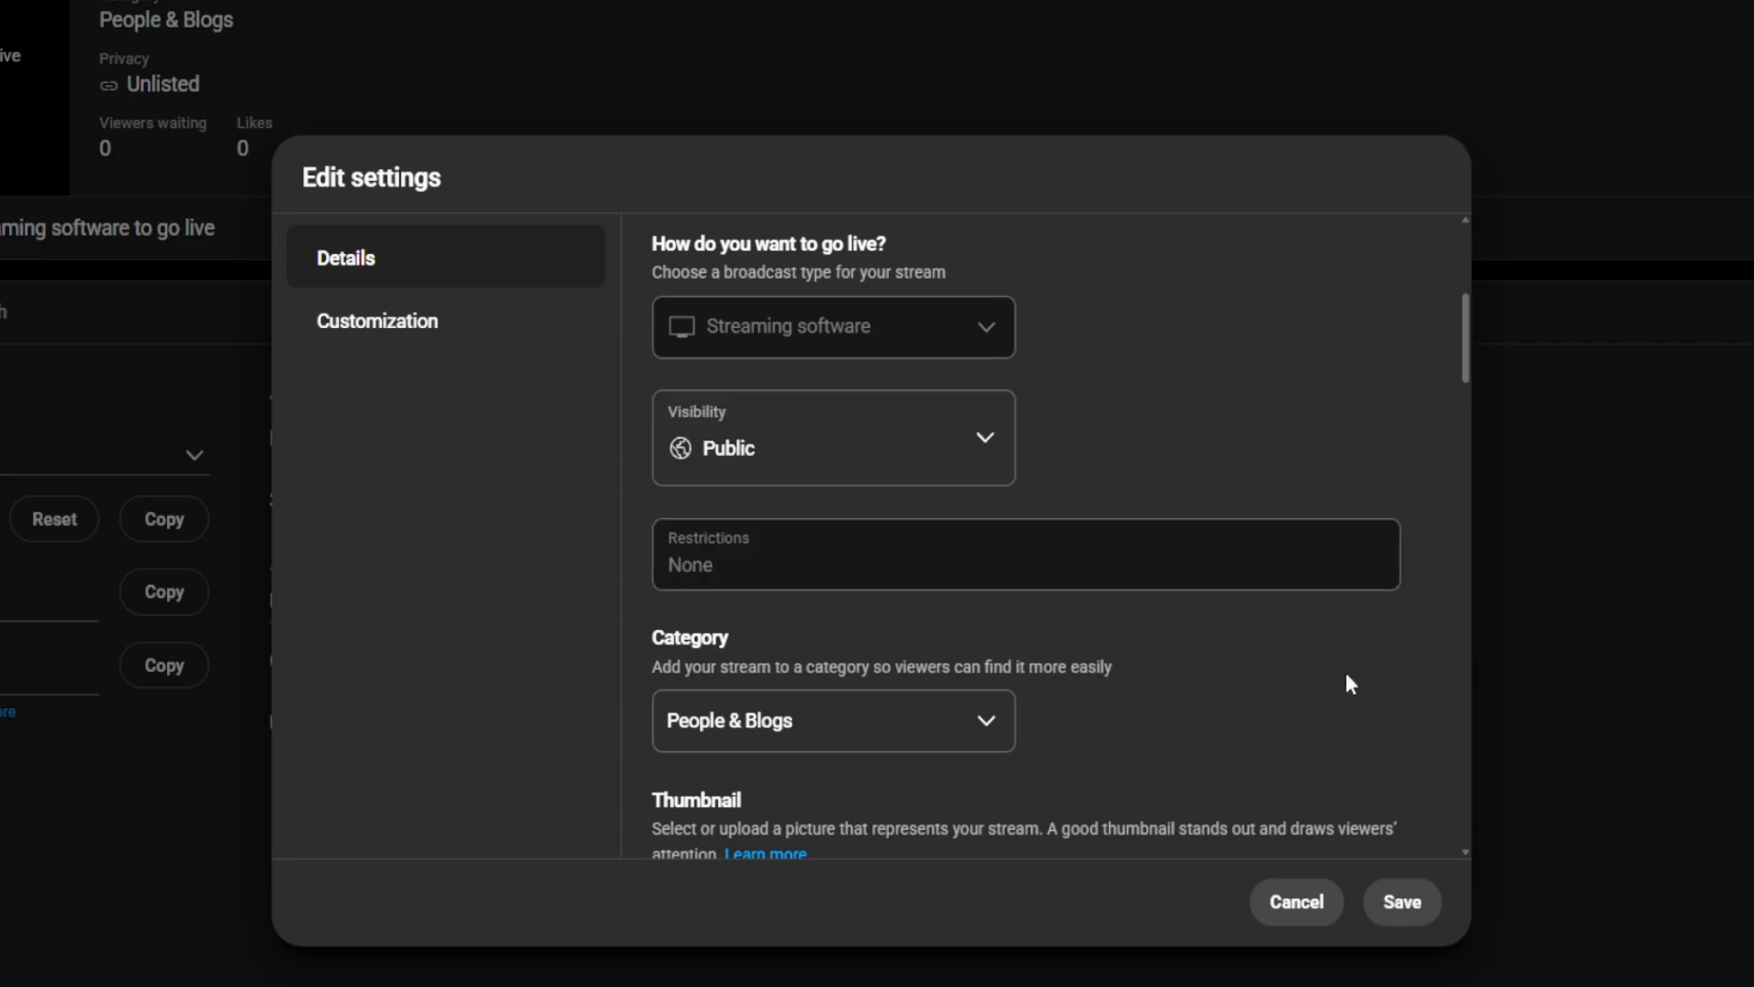
left_click(1295, 902)
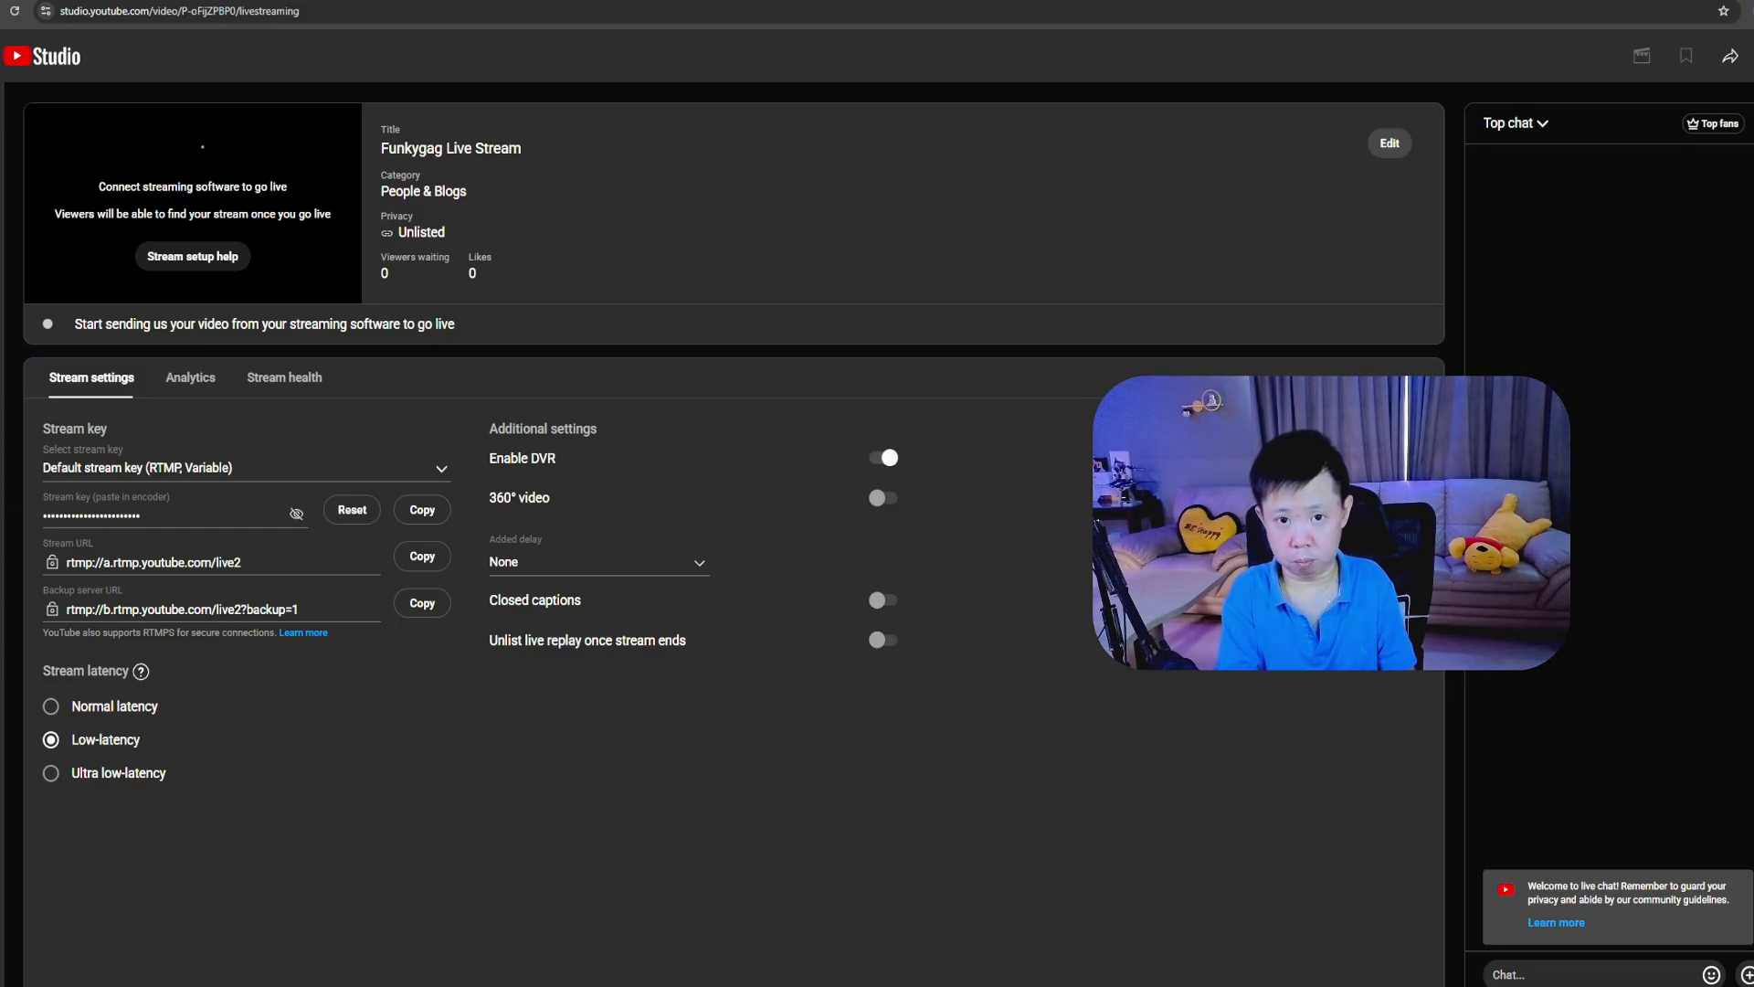